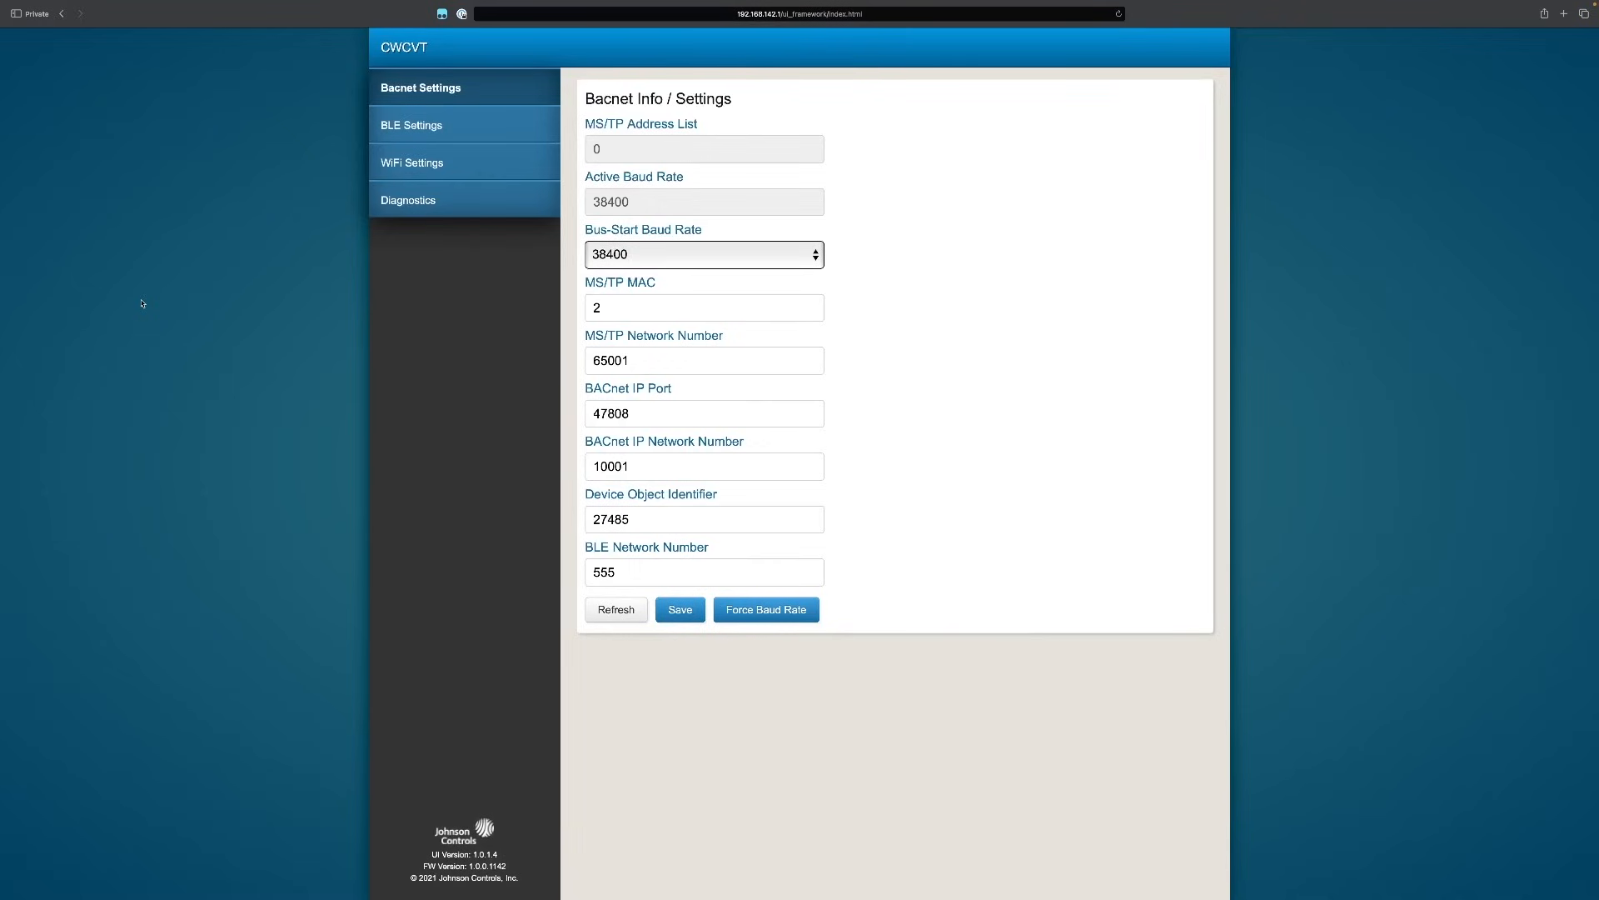
mouse_move(1041, 594)
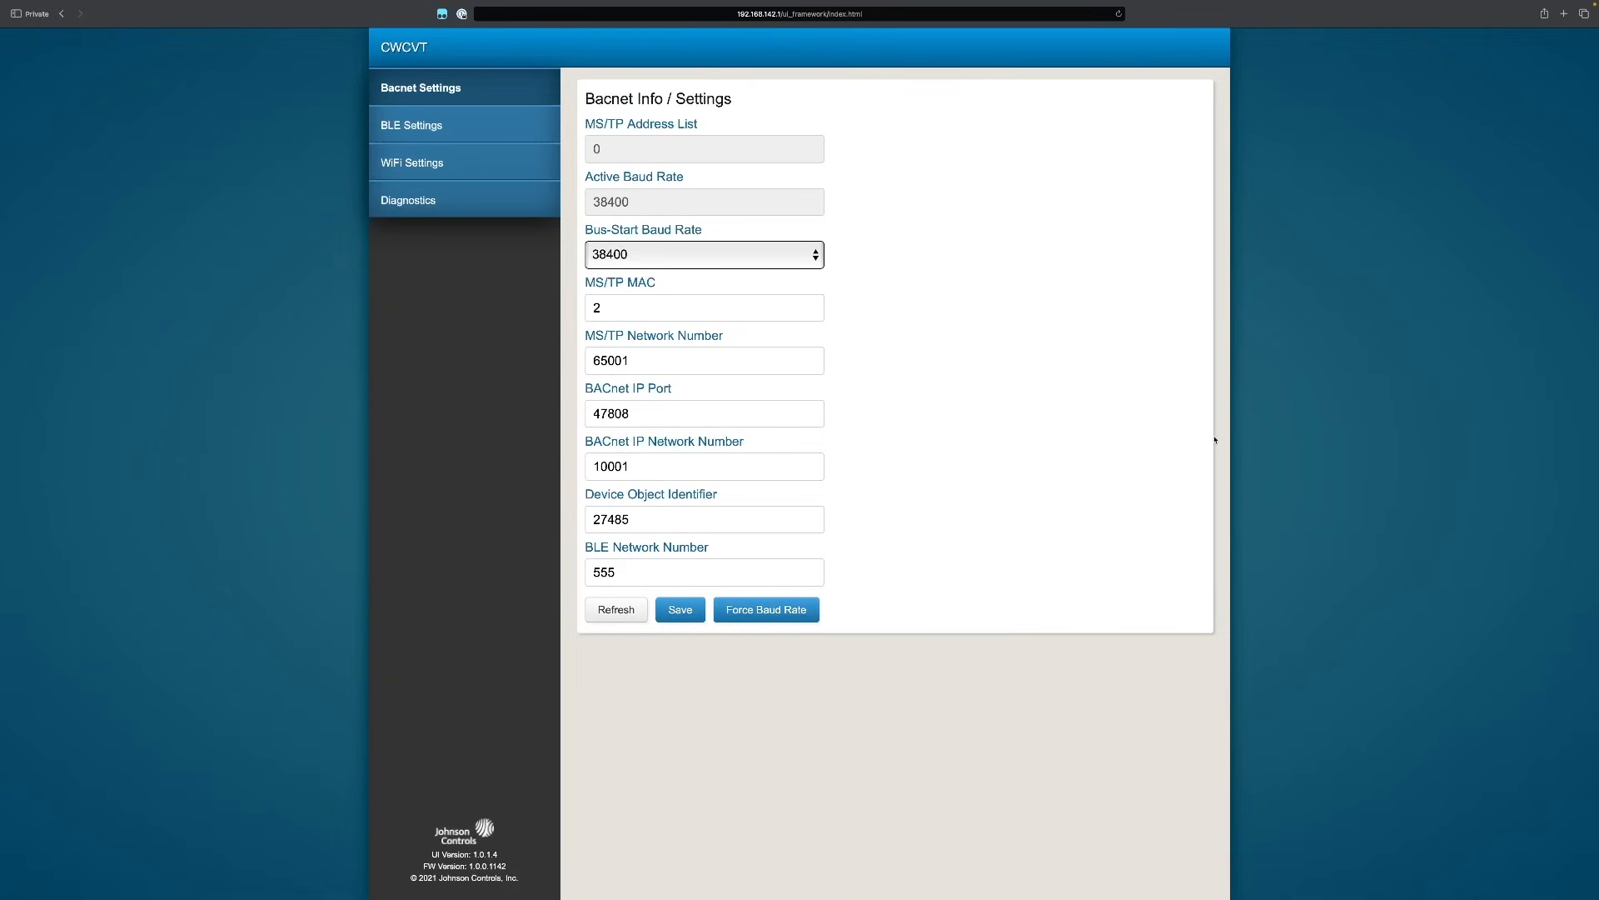
mouse_move(1199, 441)
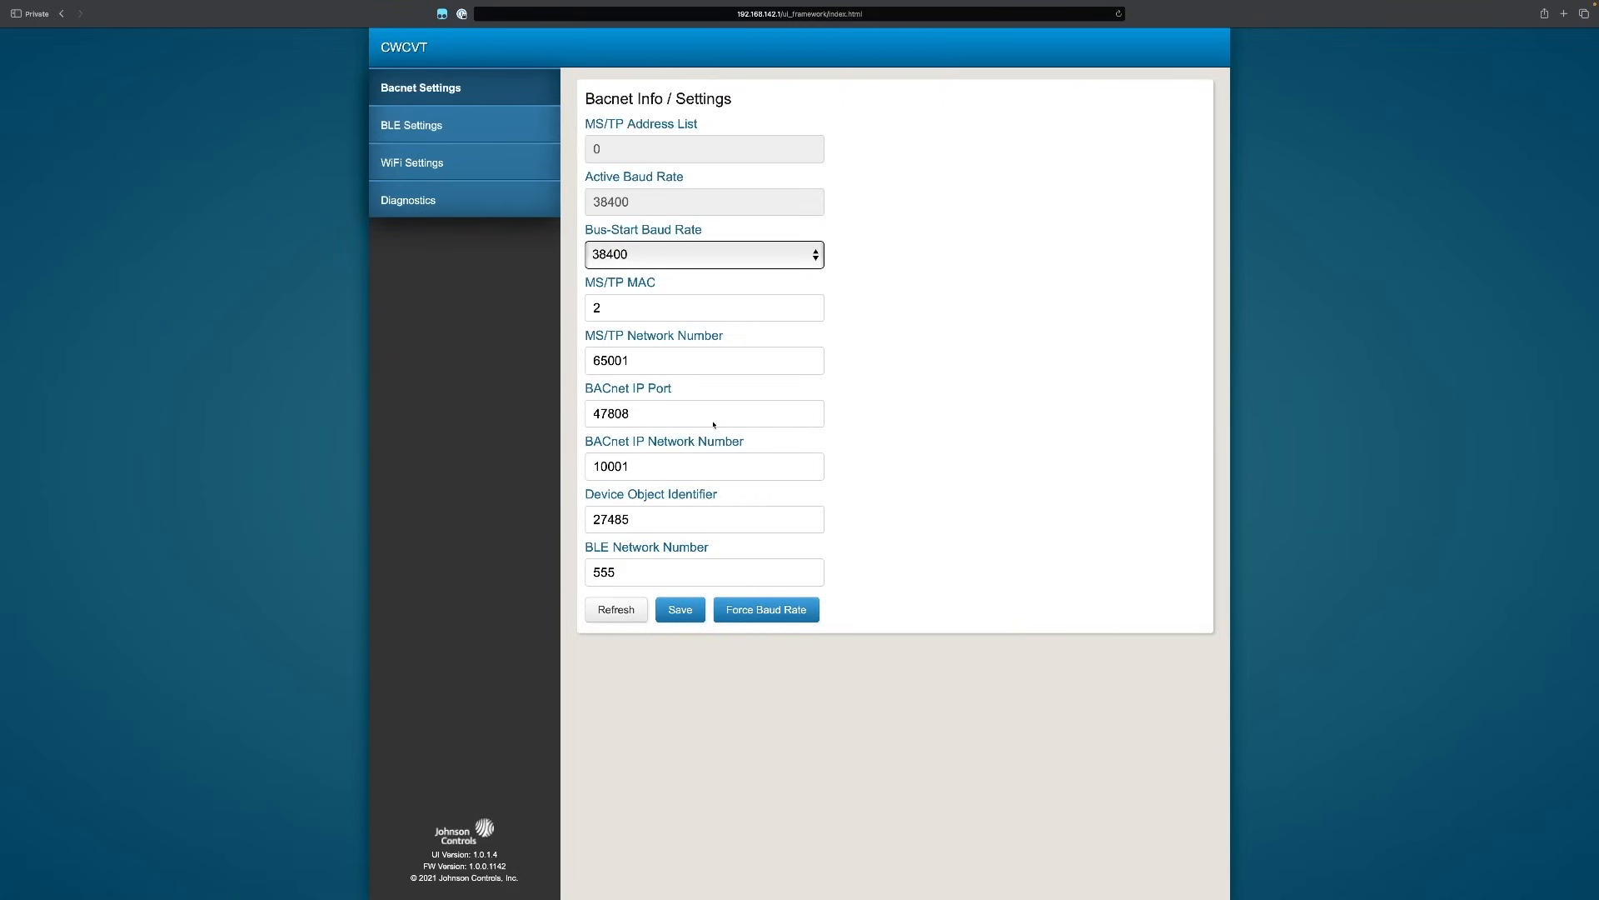
mouse_move(572, 674)
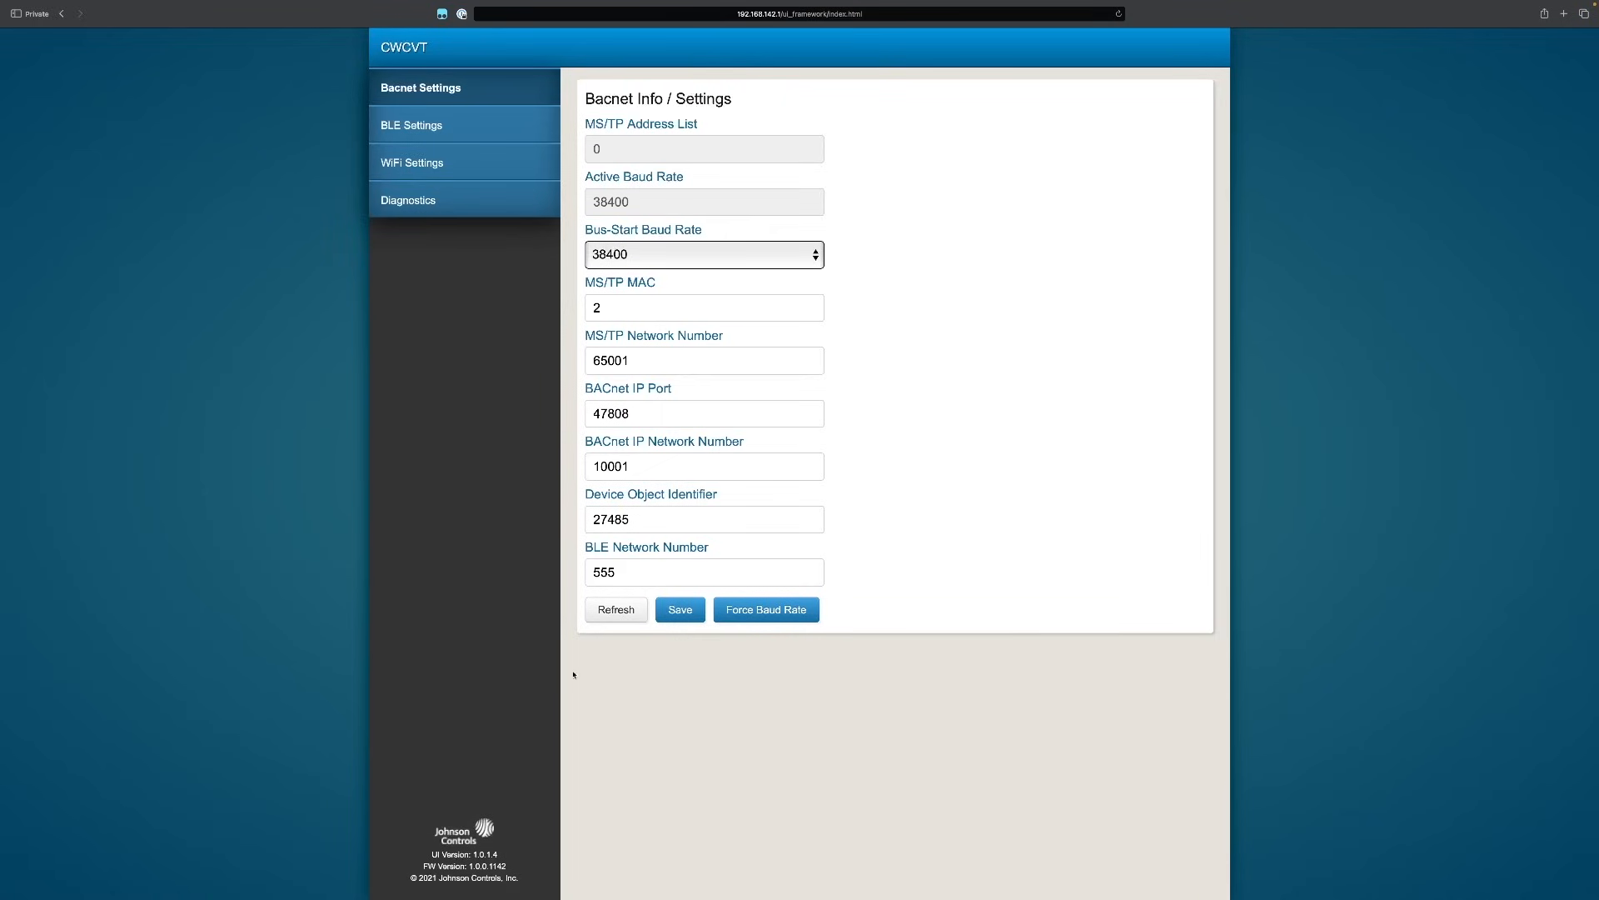
mouse_move(626, 505)
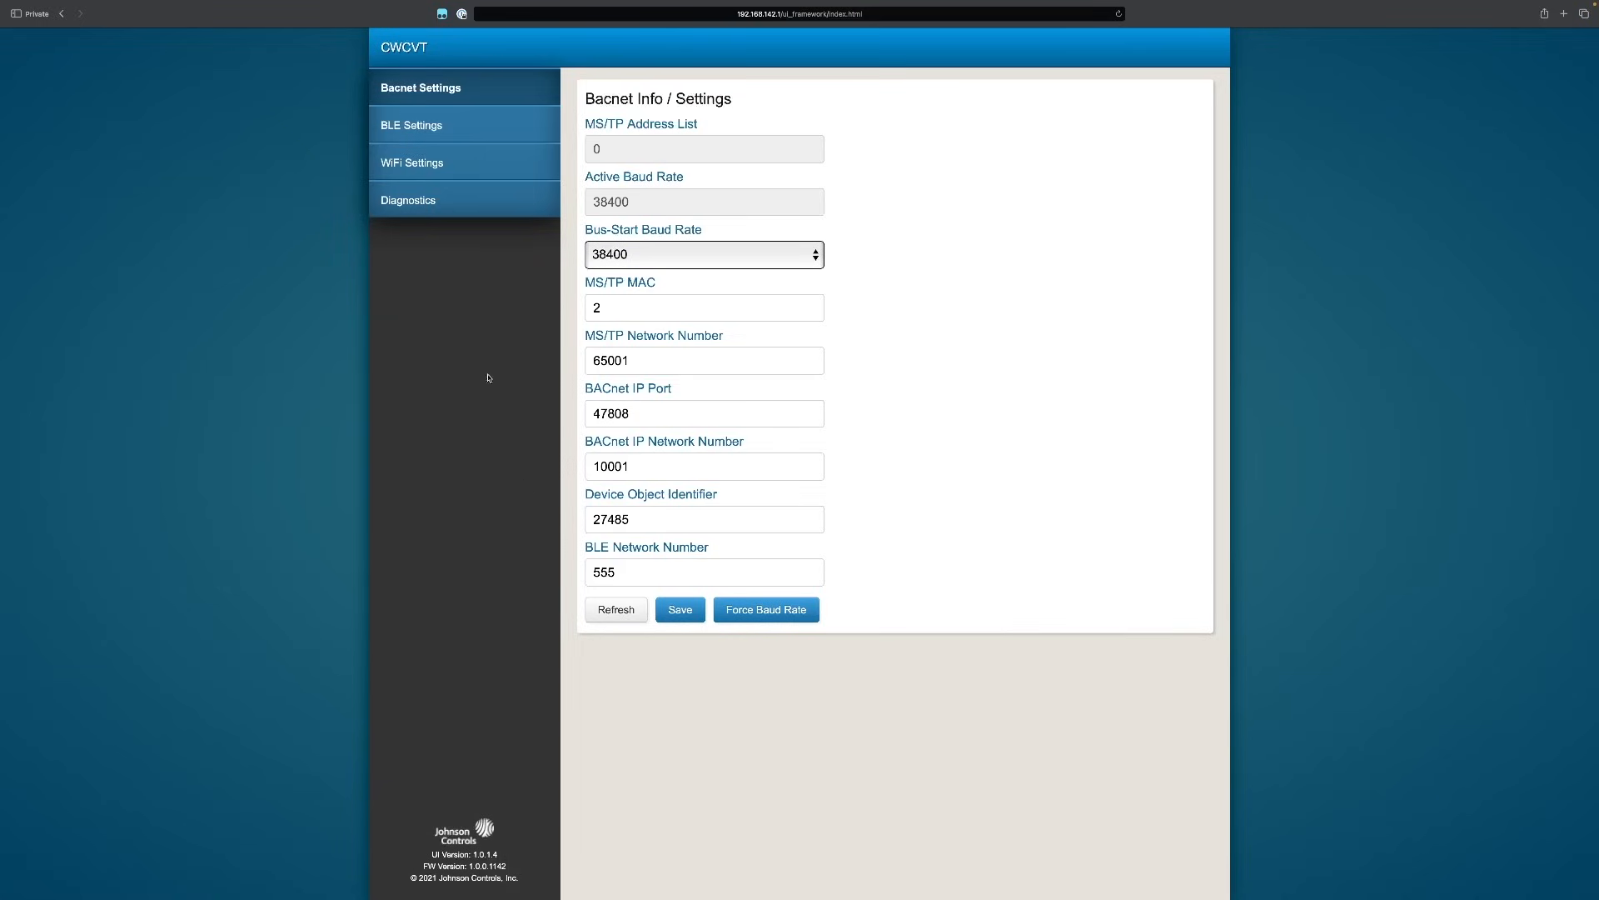
- Switch to the BLE Settings page to view the advertised device name
left_click(412, 125)
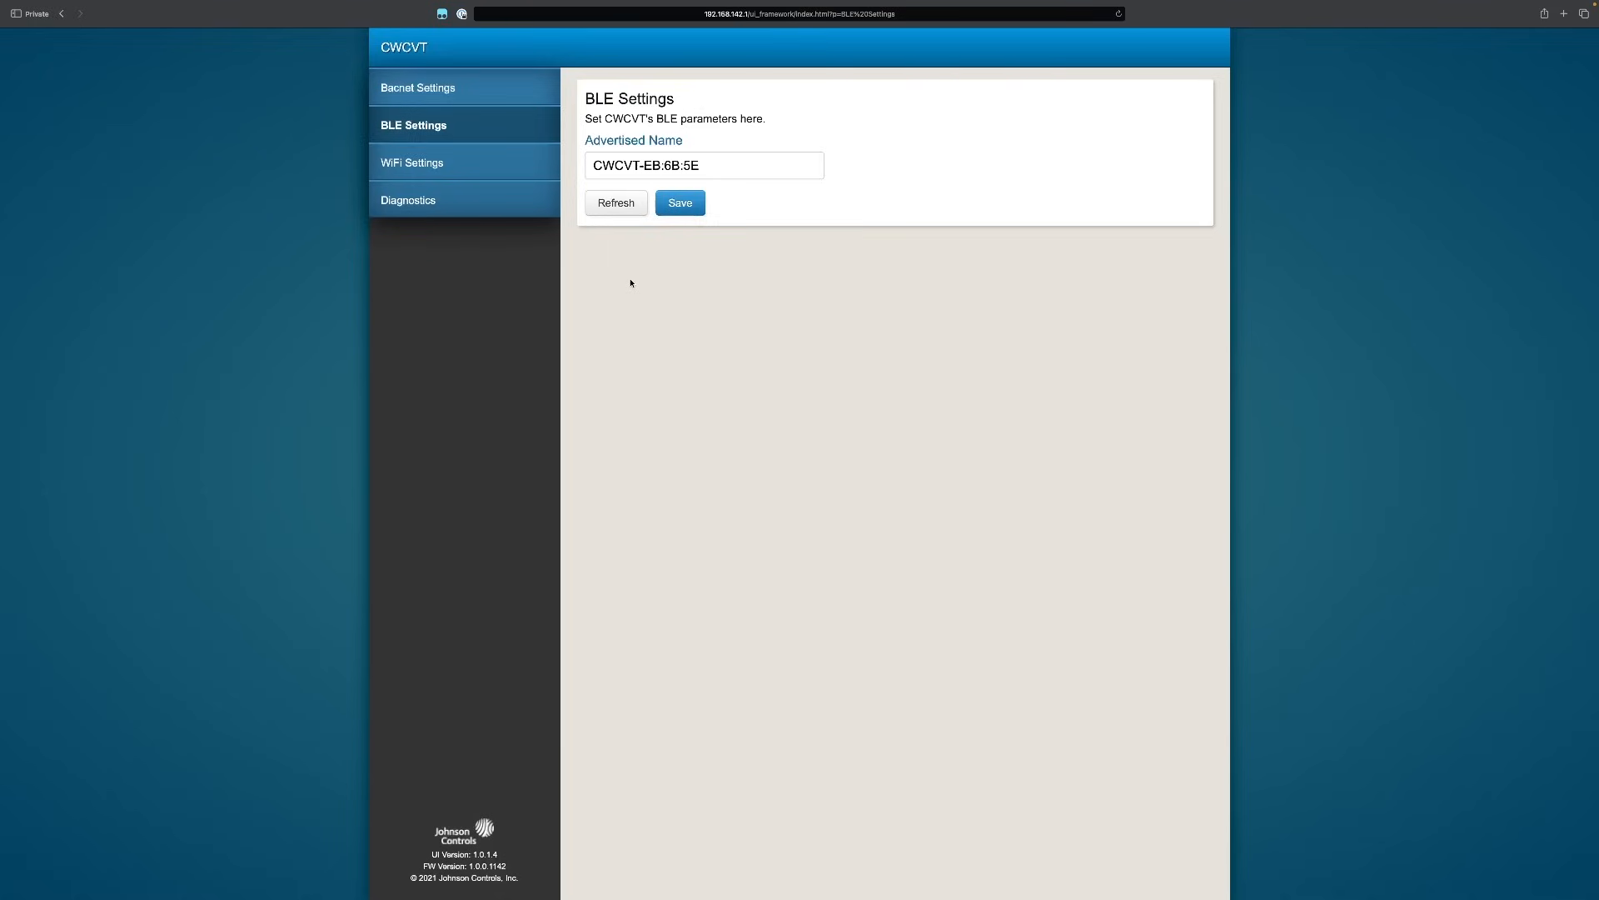
mouse_move(643, 355)
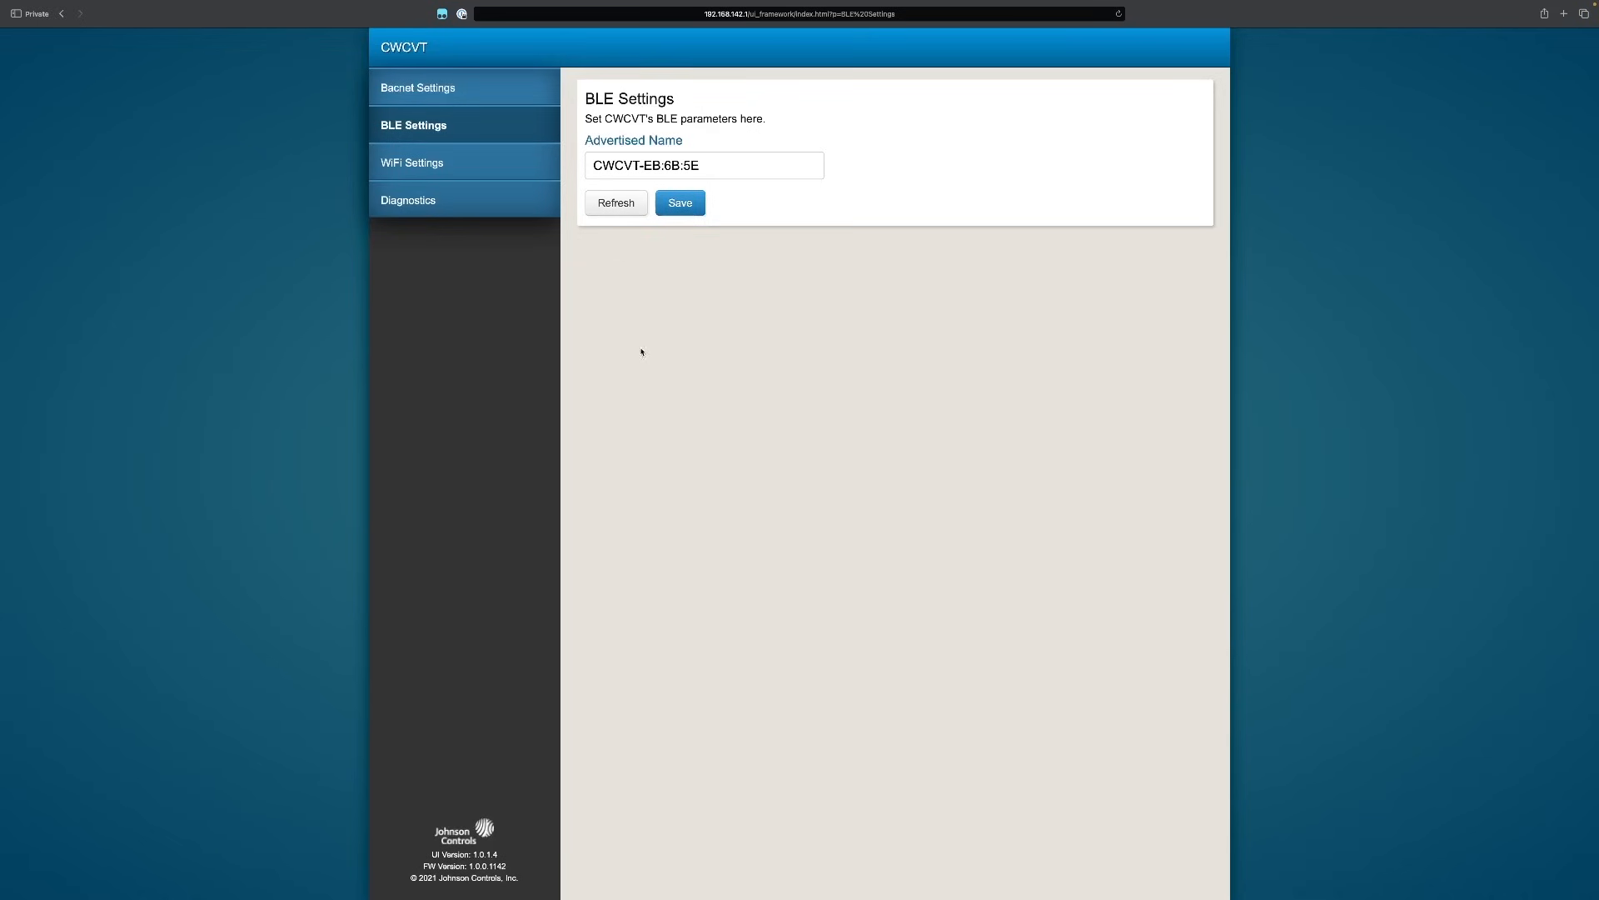
mouse_move(517, 163)
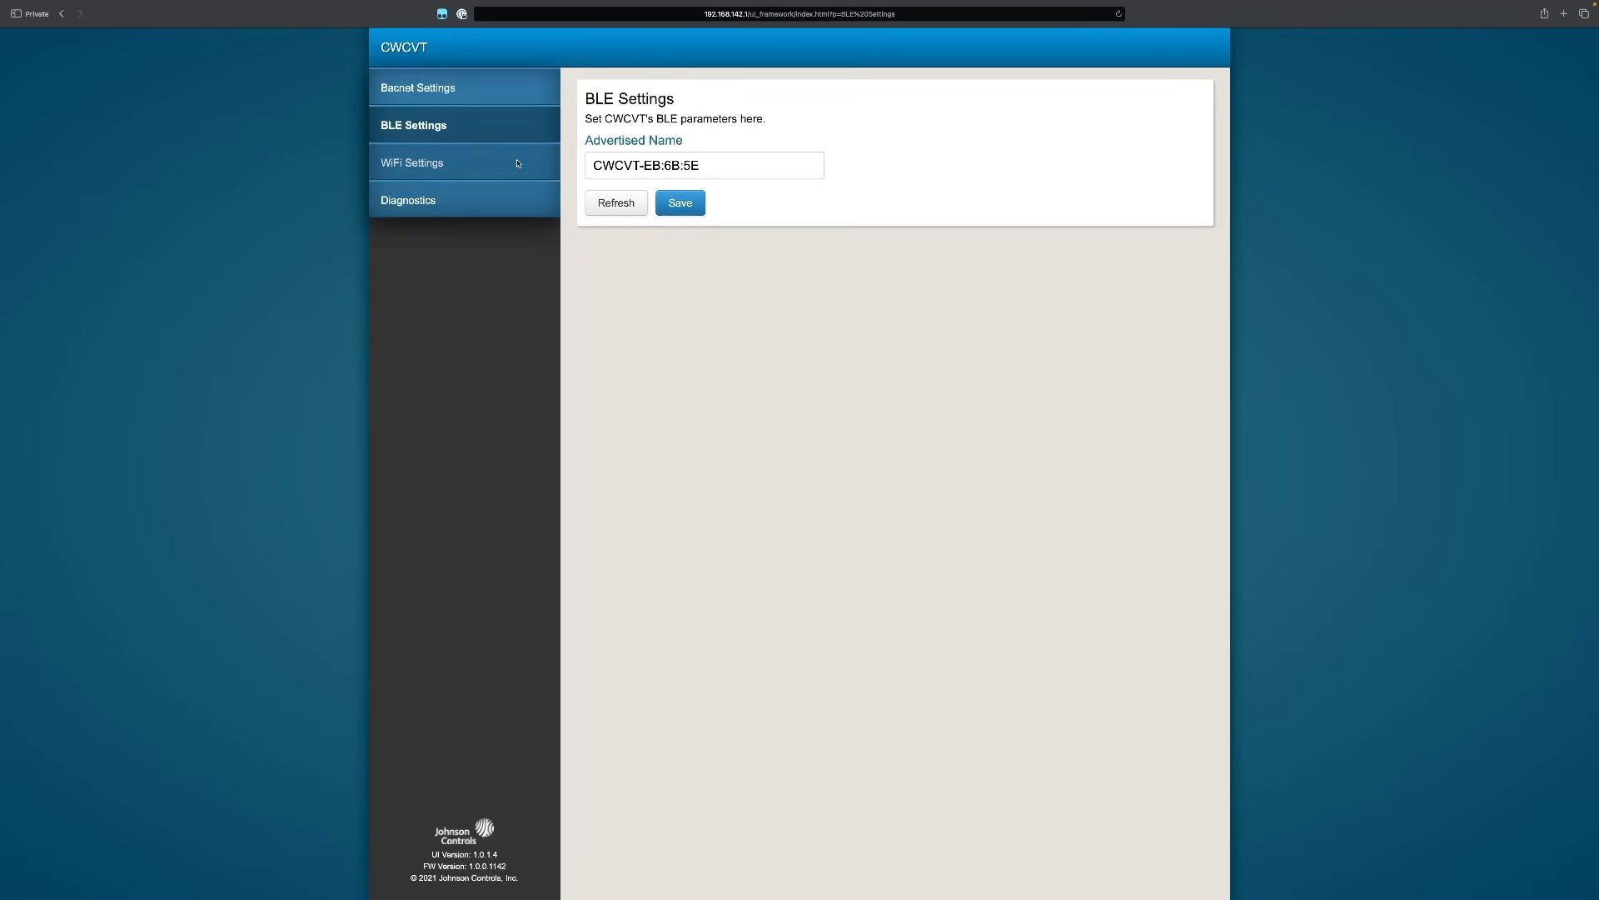
- Switch to the WiFi Settings page showing access point name, channel and transmit power
left_click(411, 163)
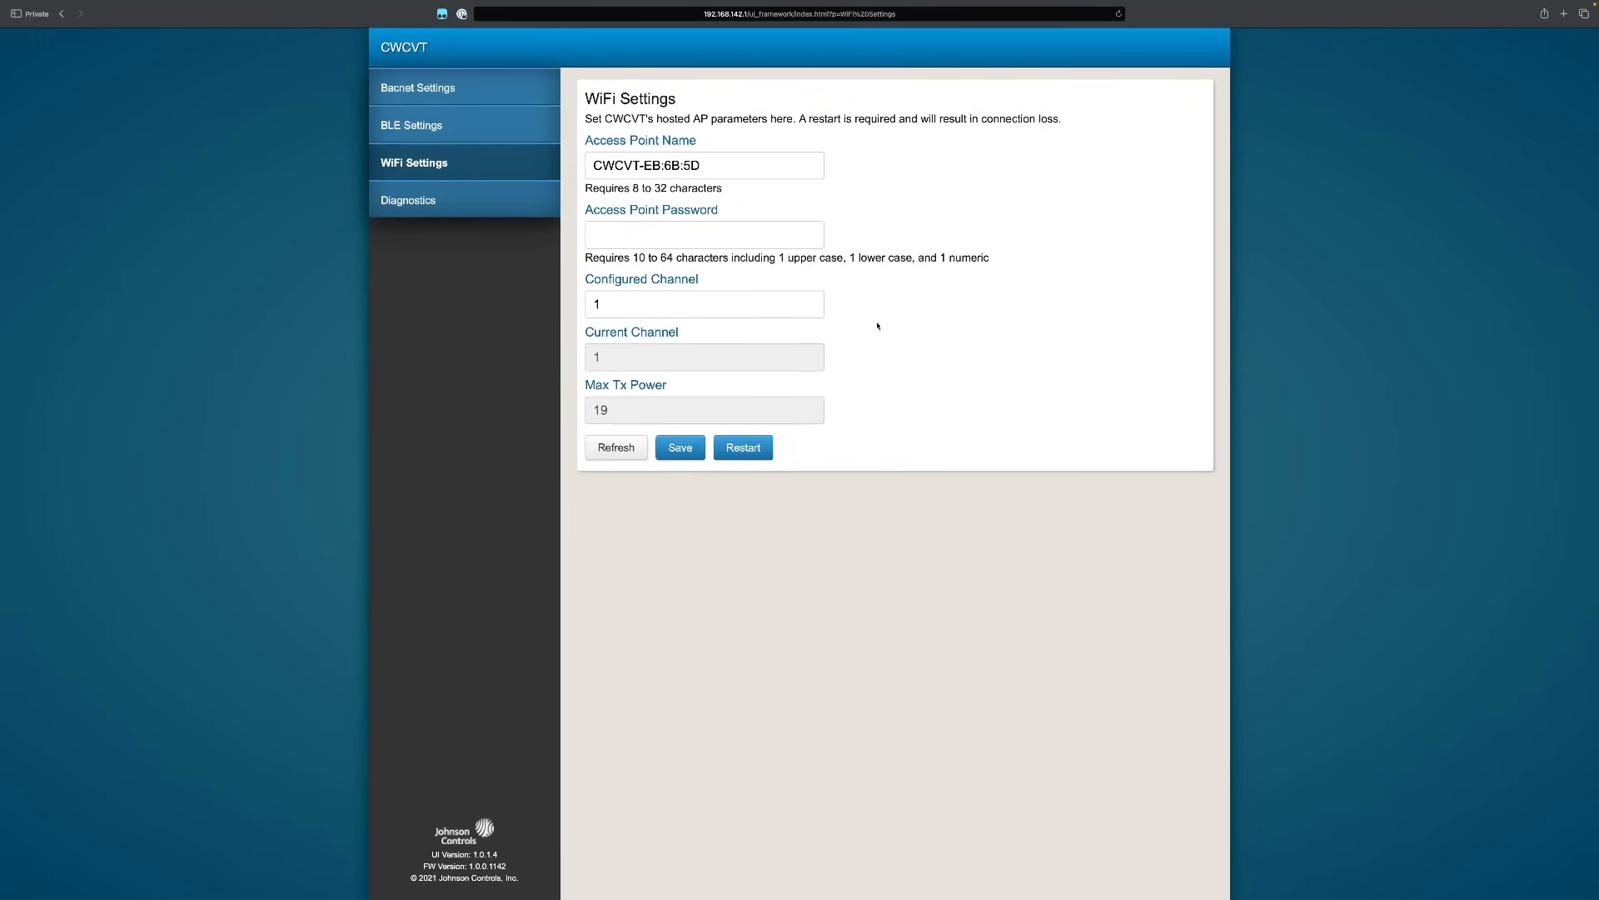
- Switch to the Diagnostics page showing BACnet and device diagnostic values
left_click(409, 200)
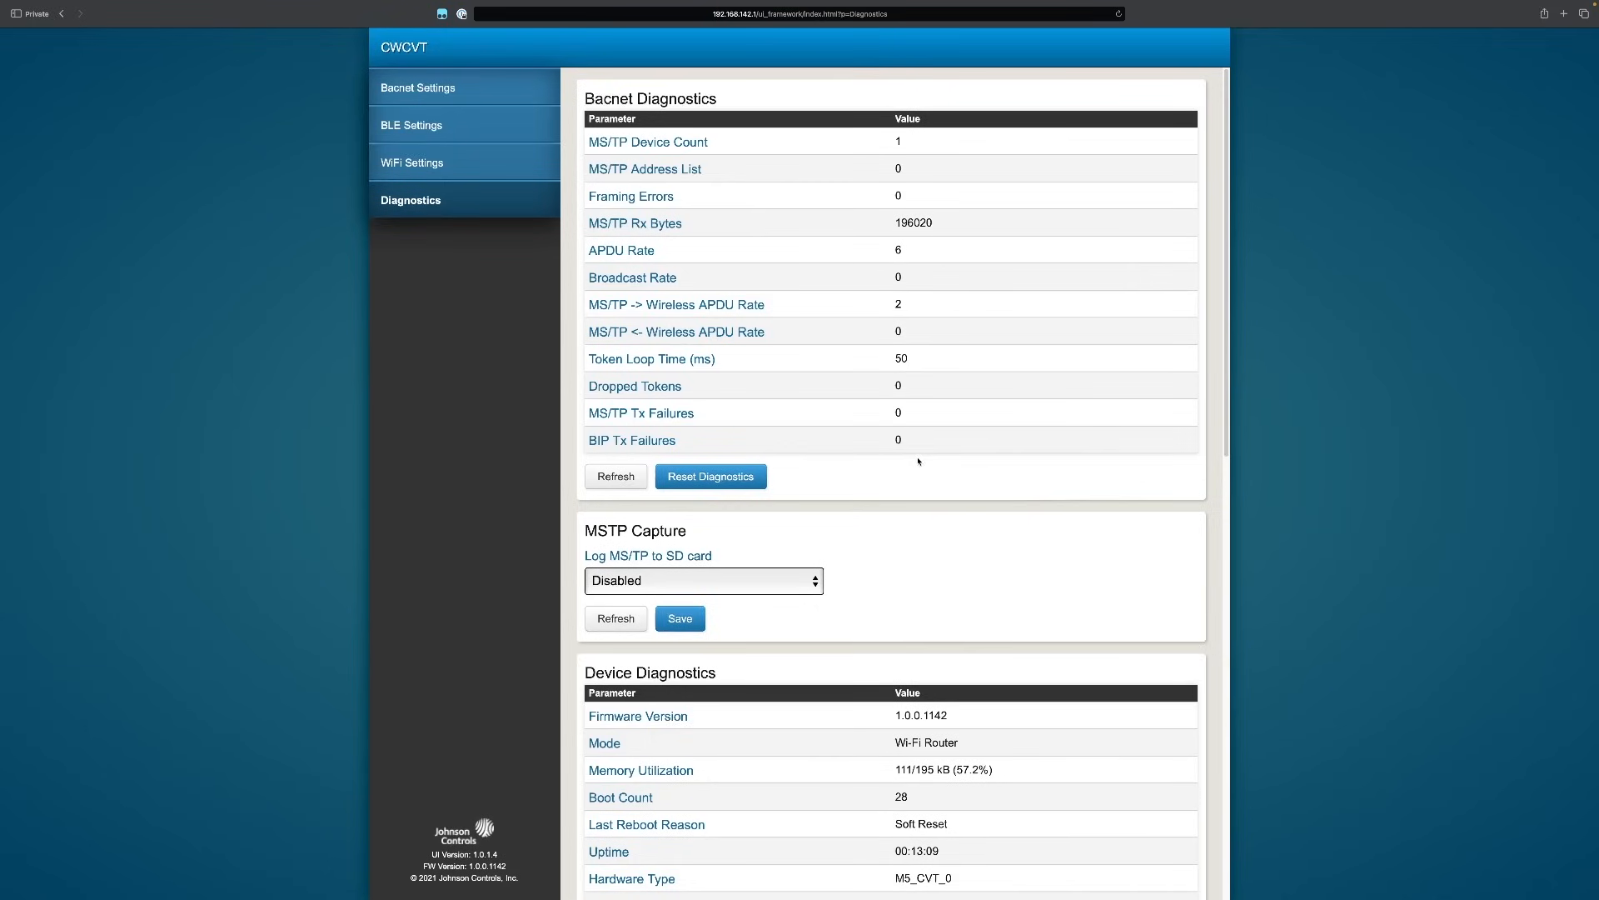
mouse_move(751, 626)
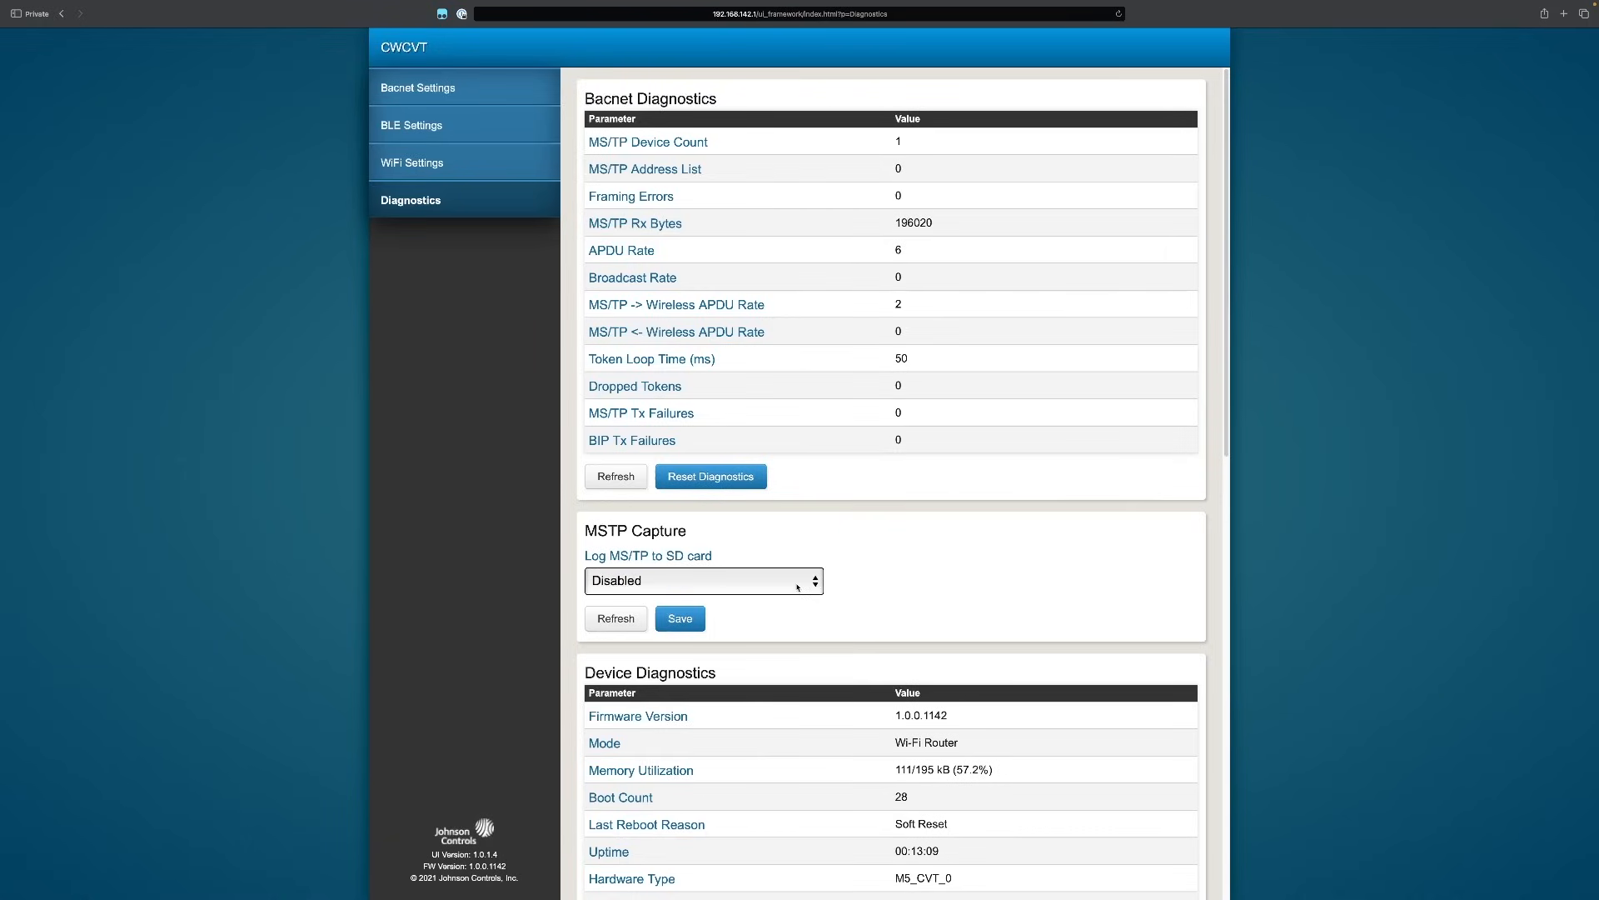
mouse_move(753, 627)
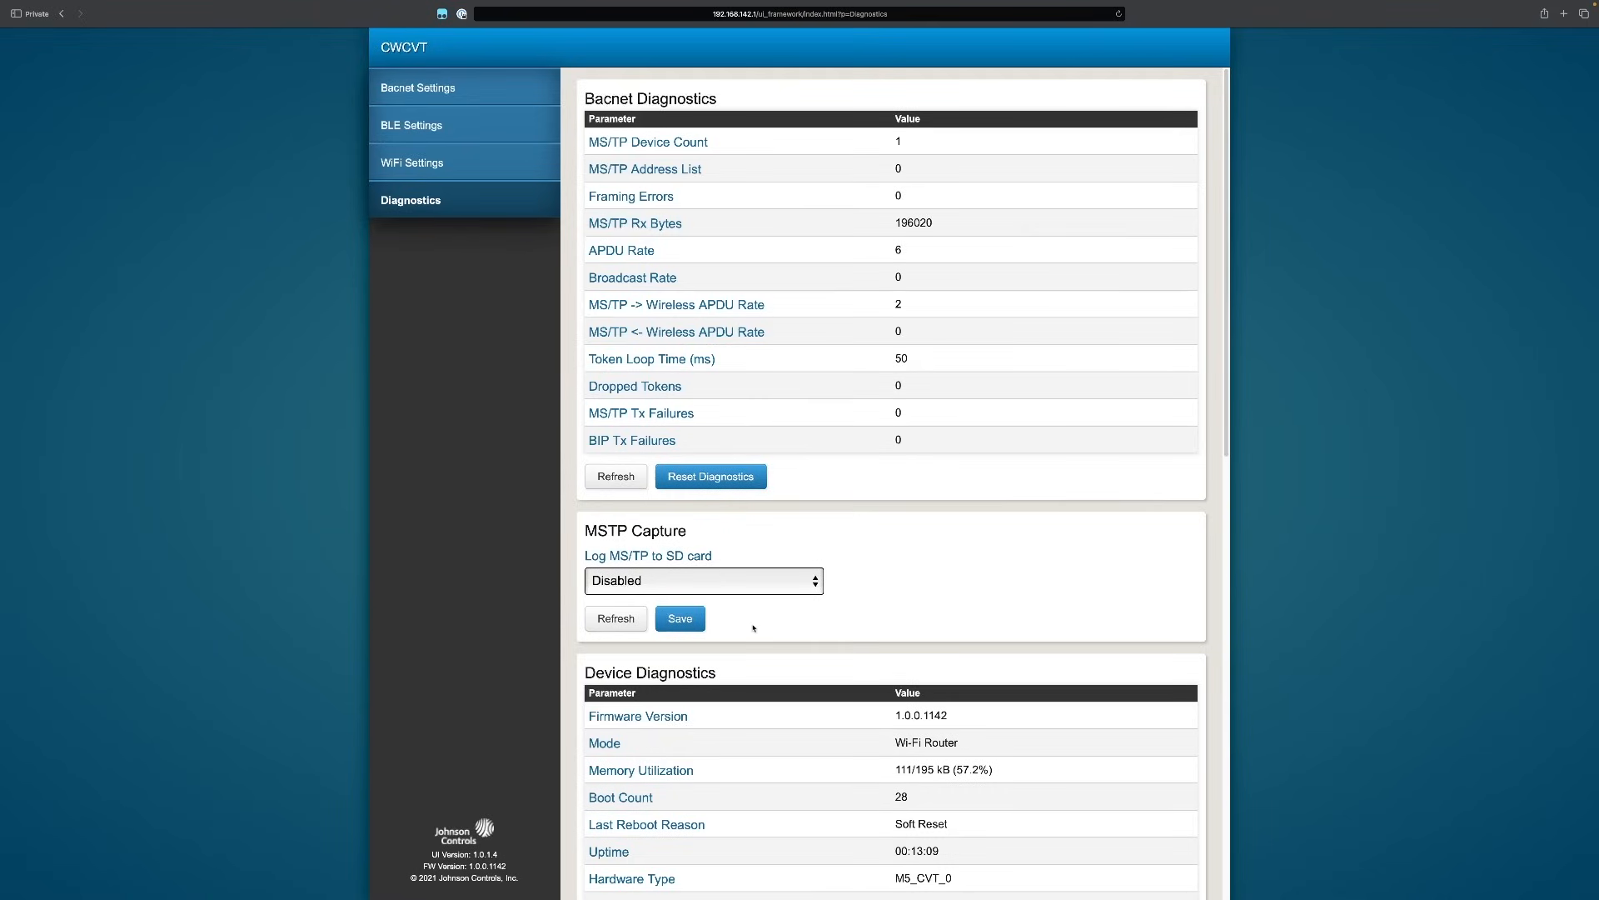
mouse_move(654, 223)
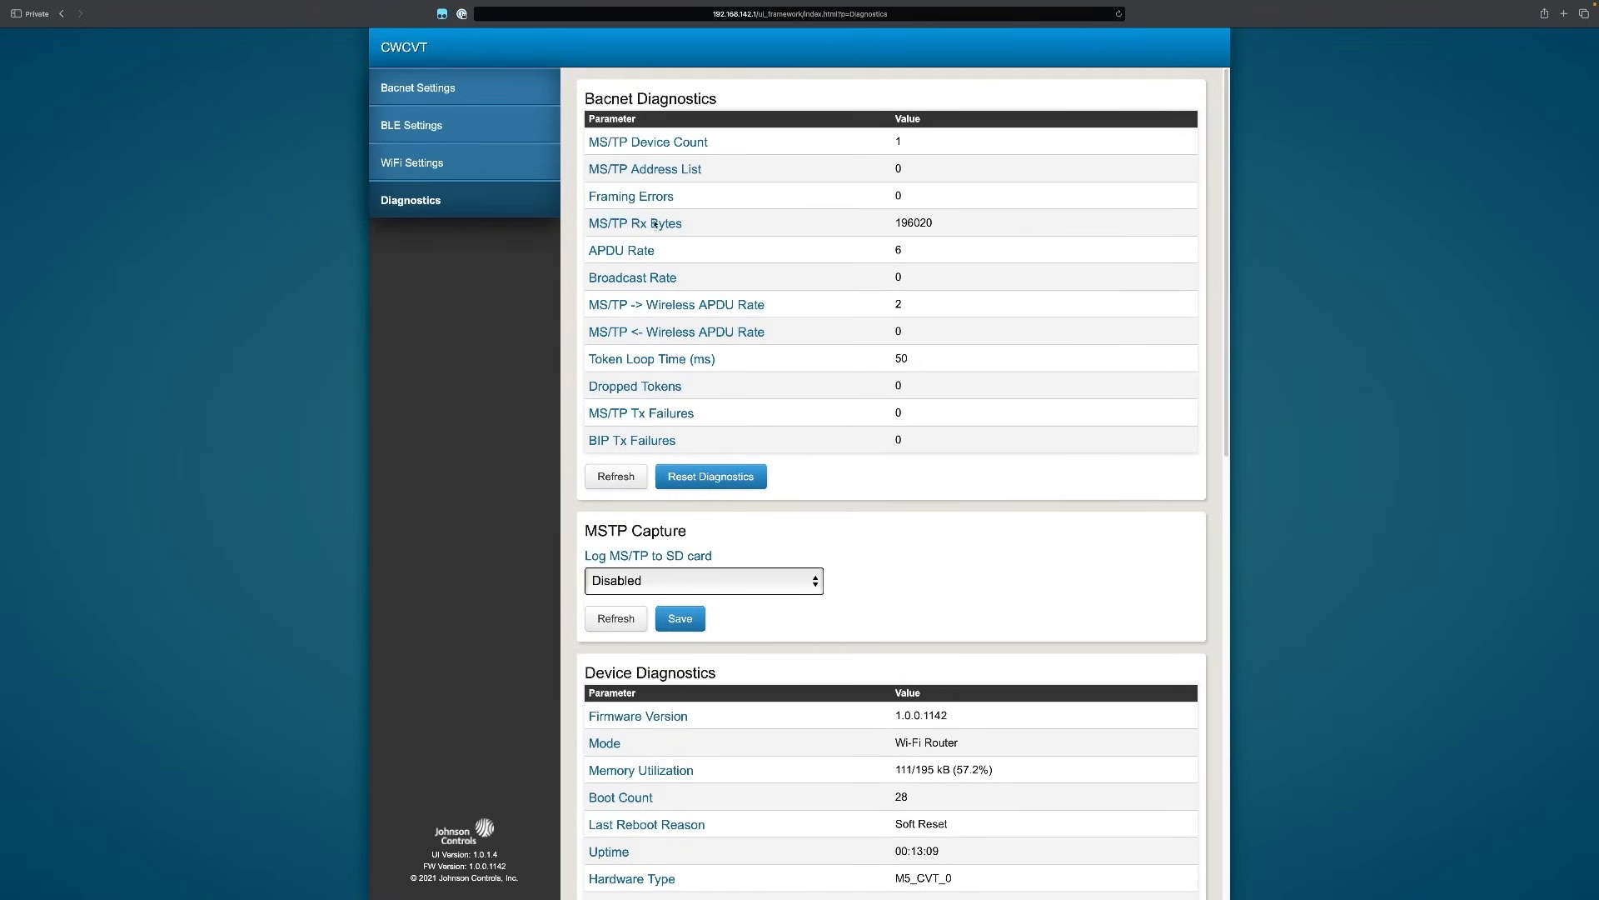
mouse_move(692, 235)
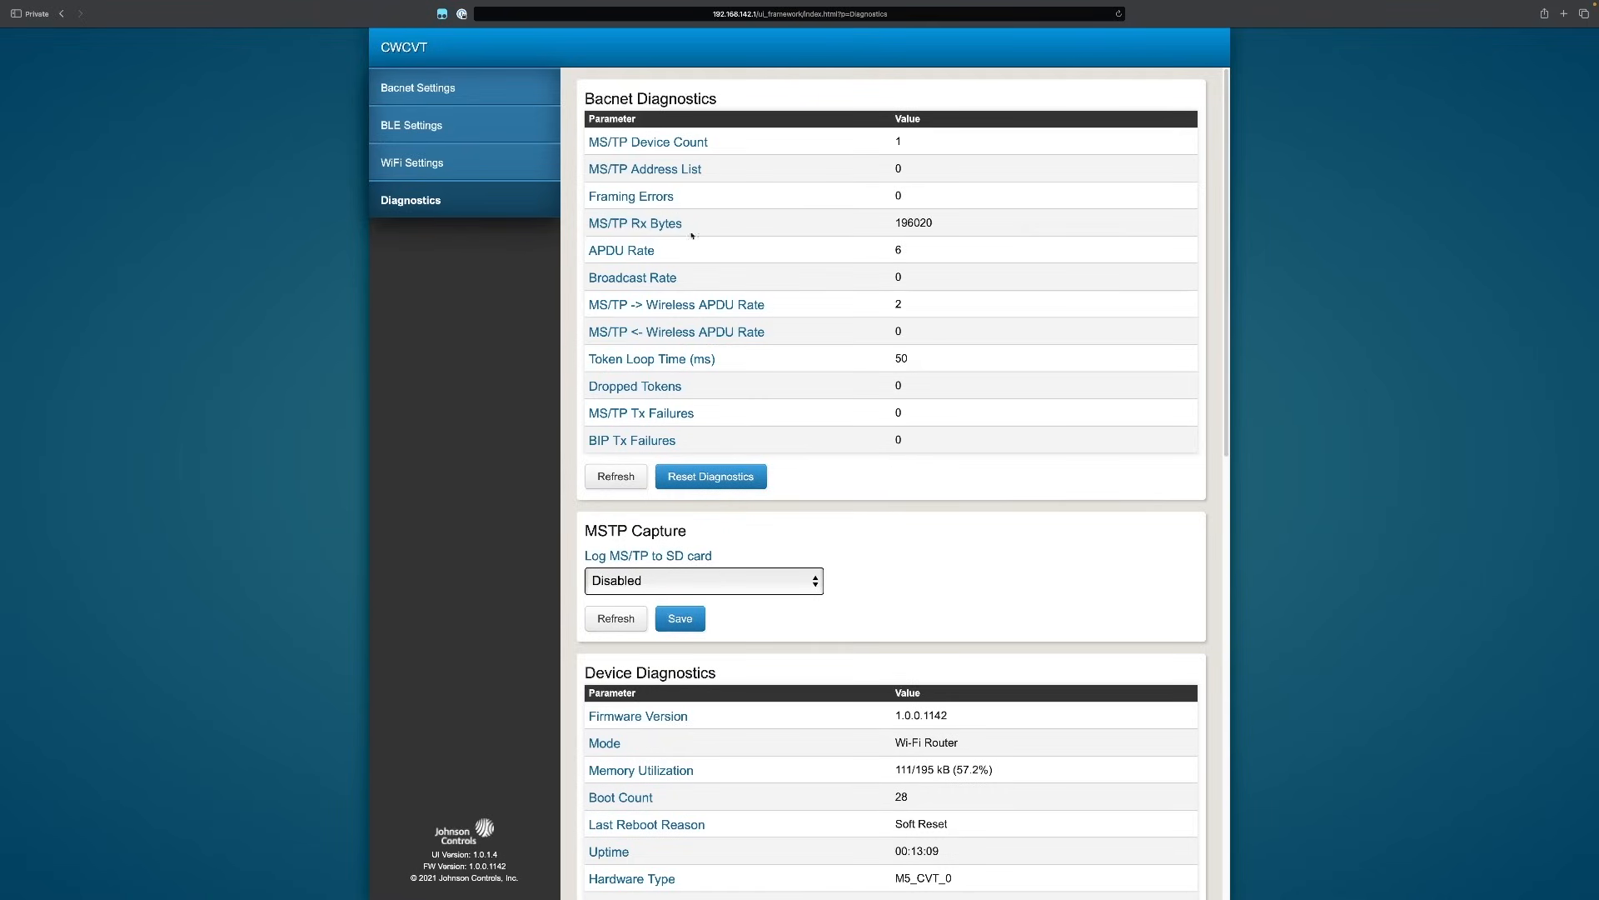
mouse_move(787, 355)
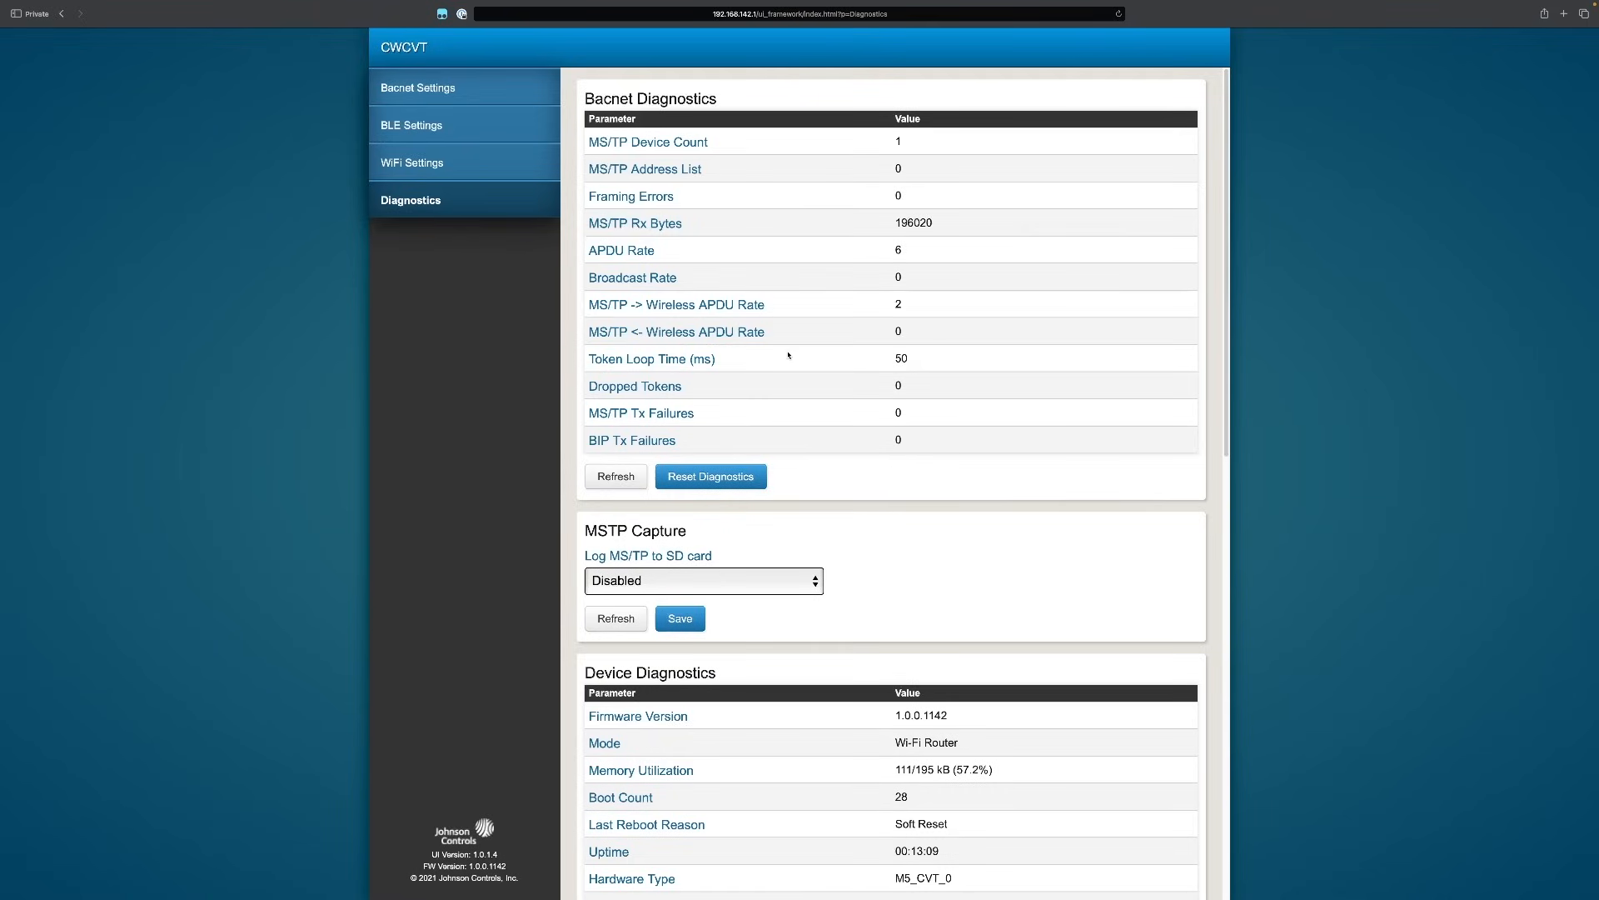
mouse_move(796, 326)
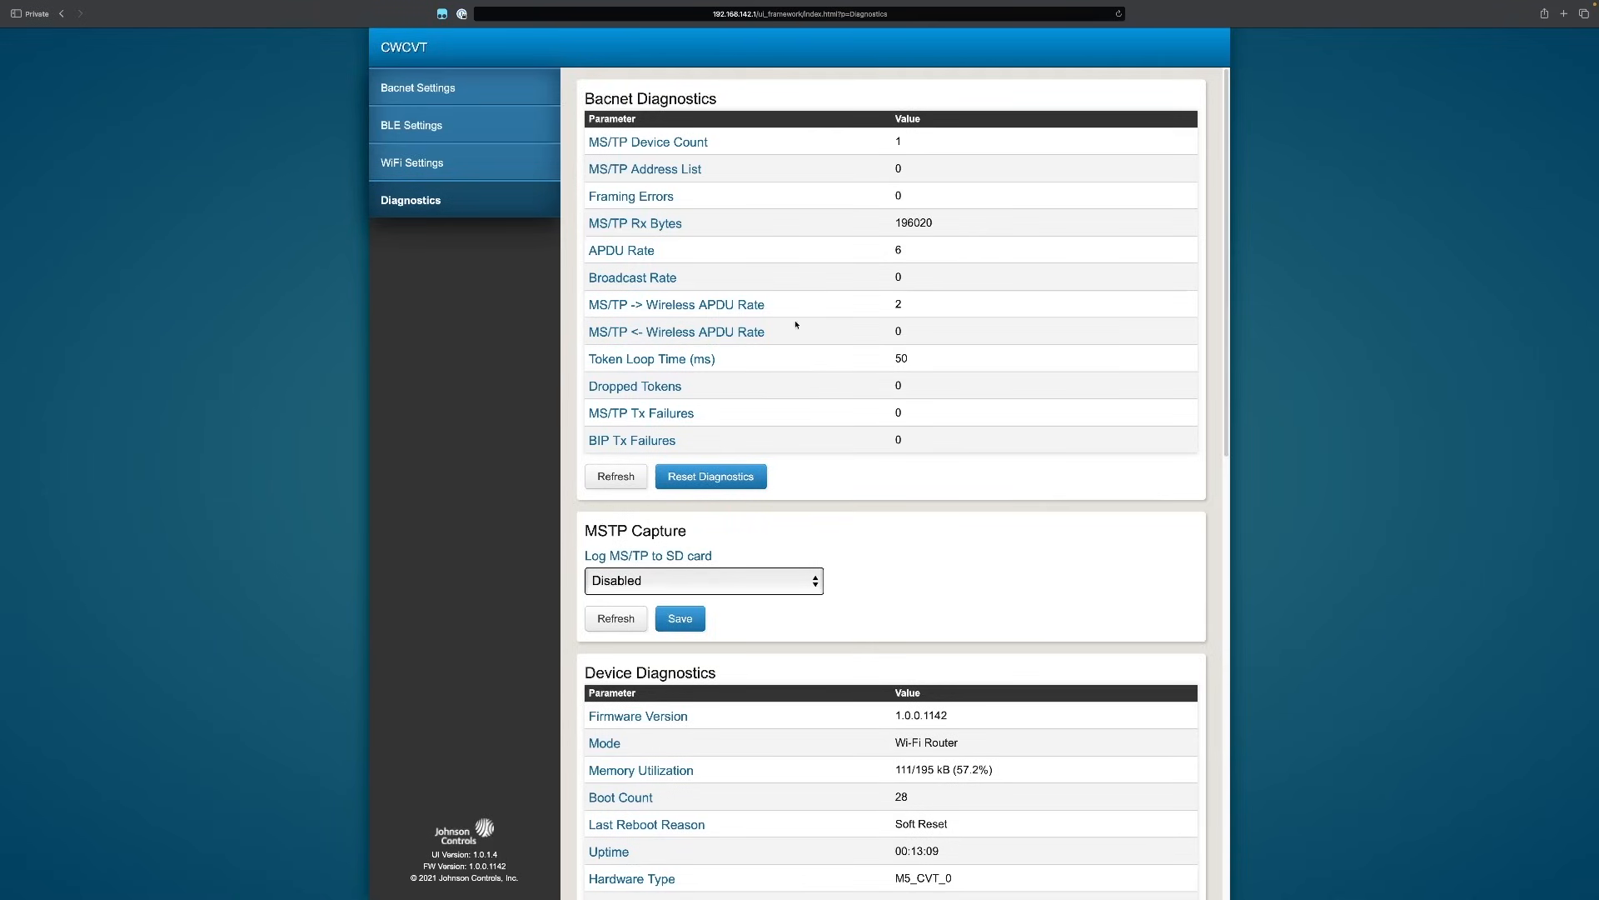
mouse_move(828, 384)
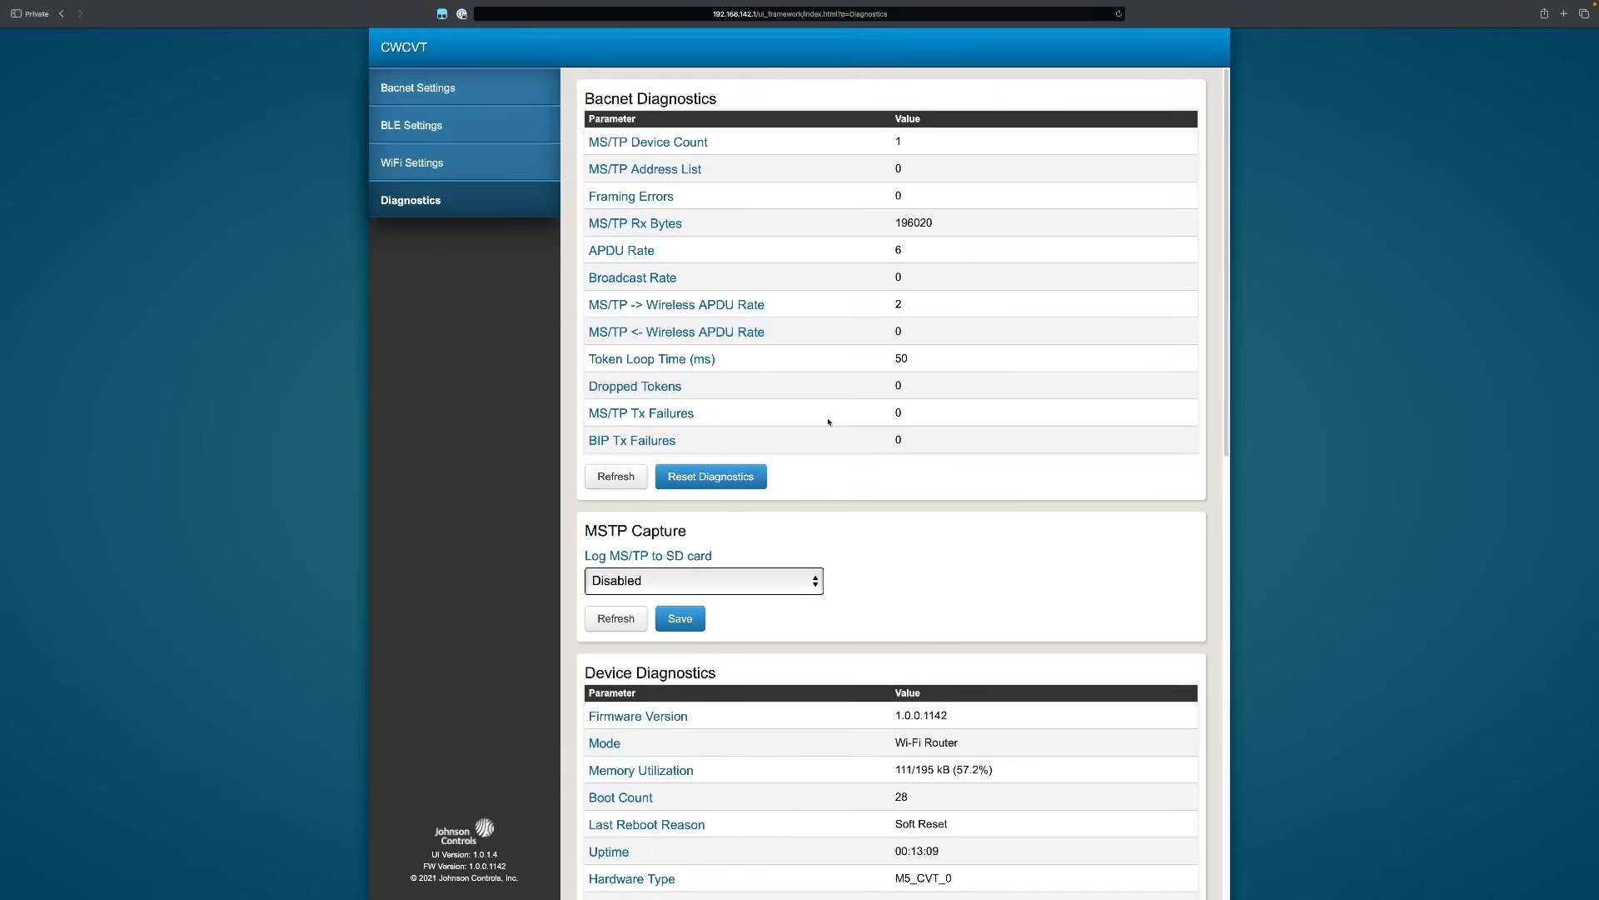
mouse_move(867, 423)
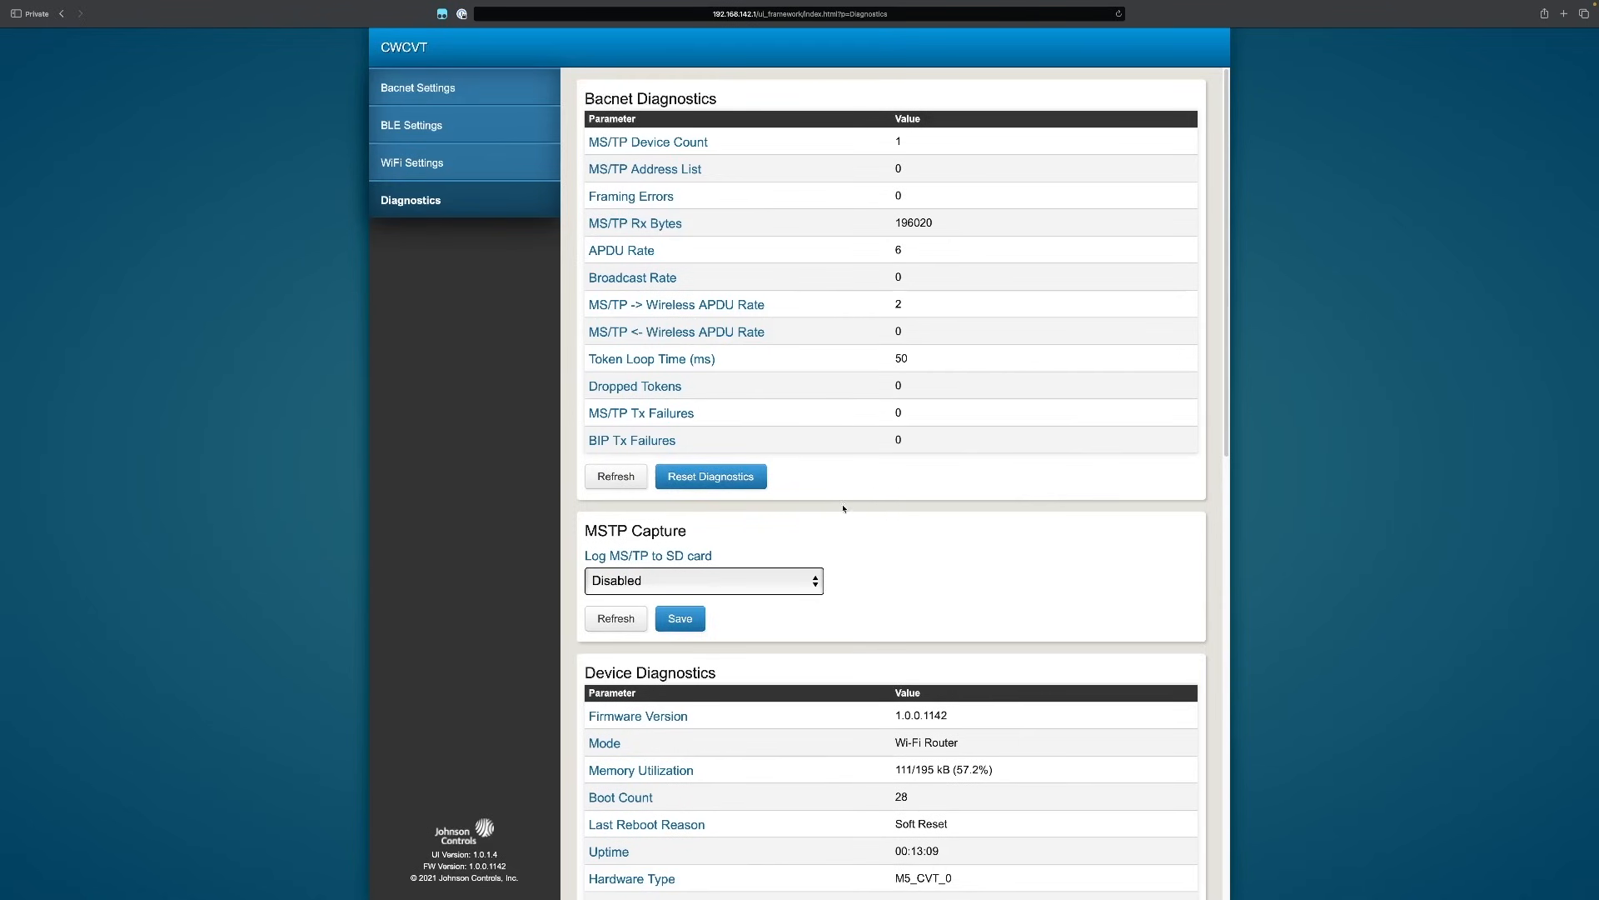
scroll("down", 3)
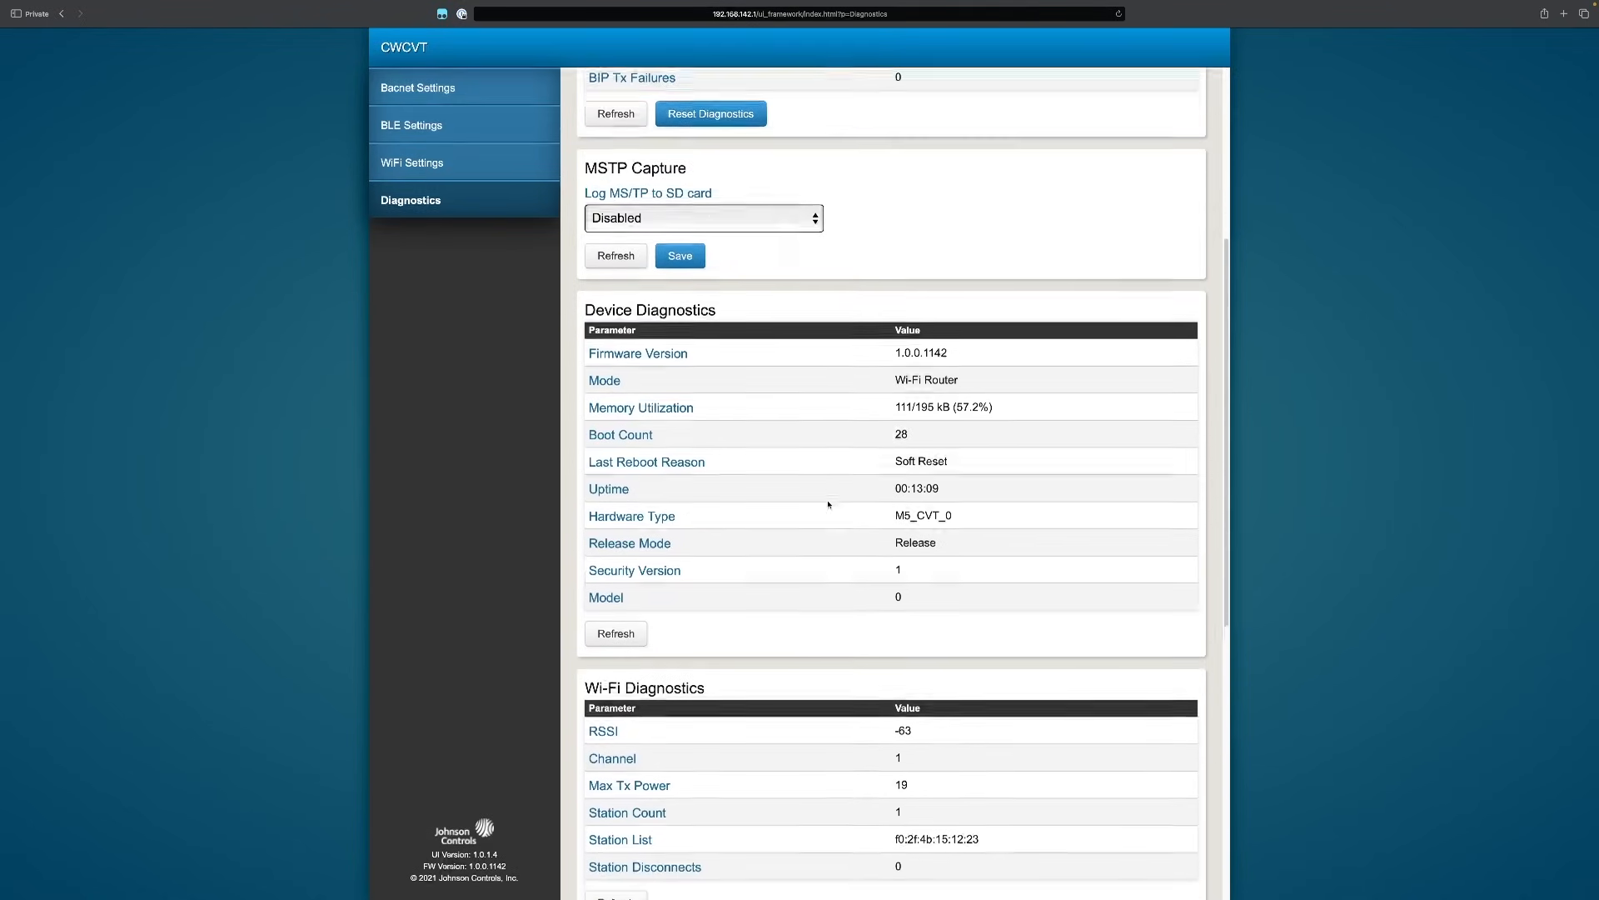
- Scroll past Wi-Fi and BLE diagnostics and keep BTCVT Mode set to Enabled
scroll("down", 3)
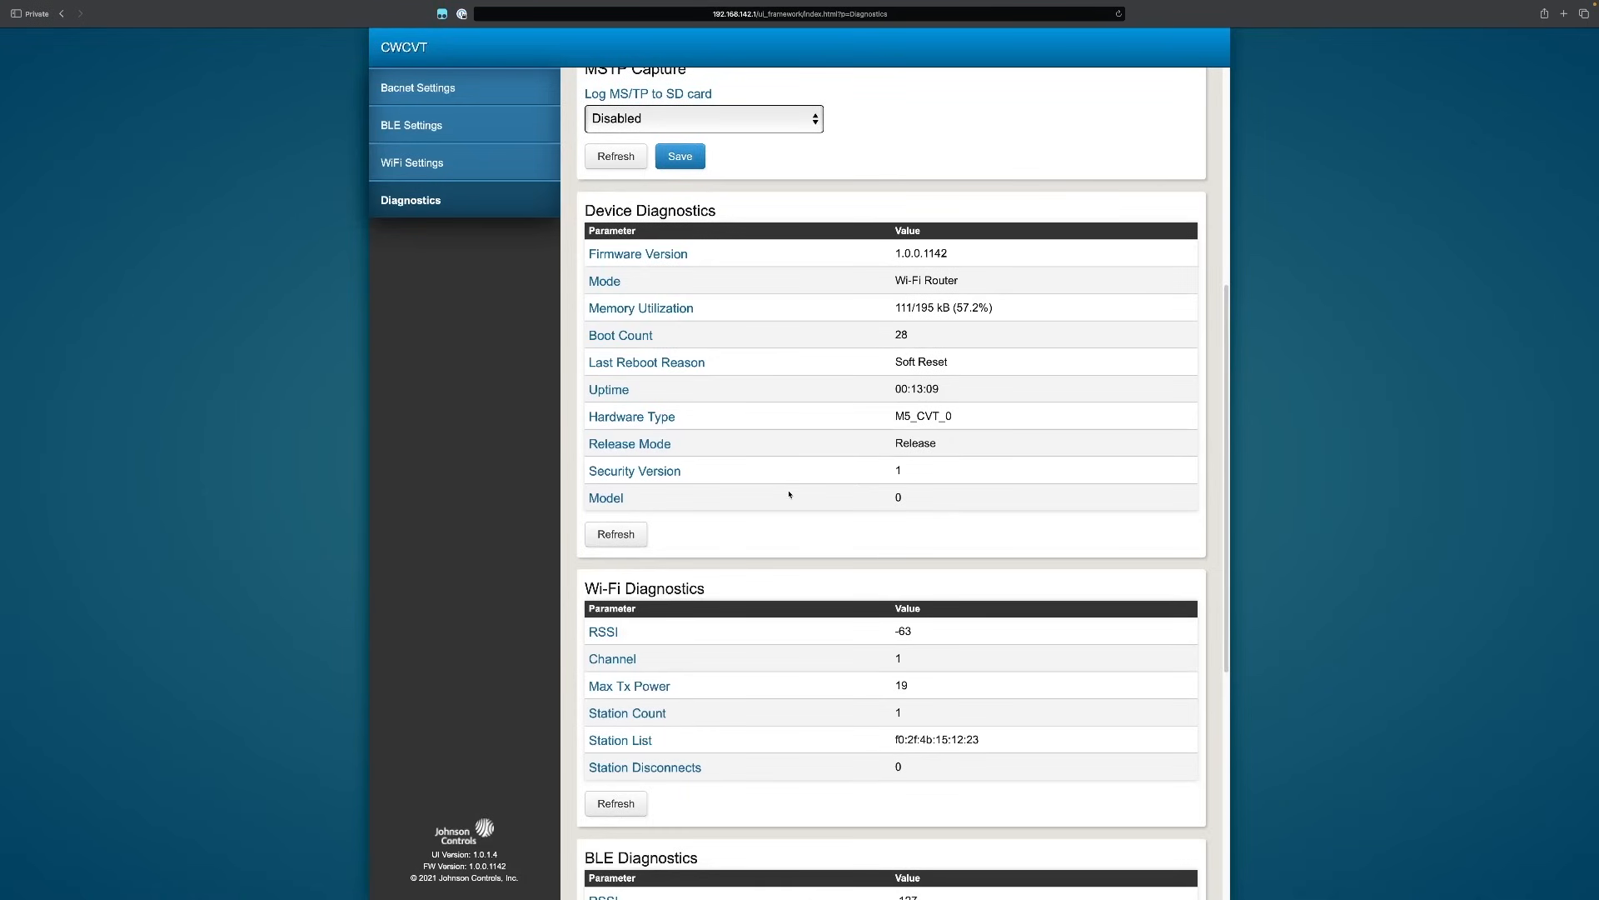
mouse_move(928, 410)
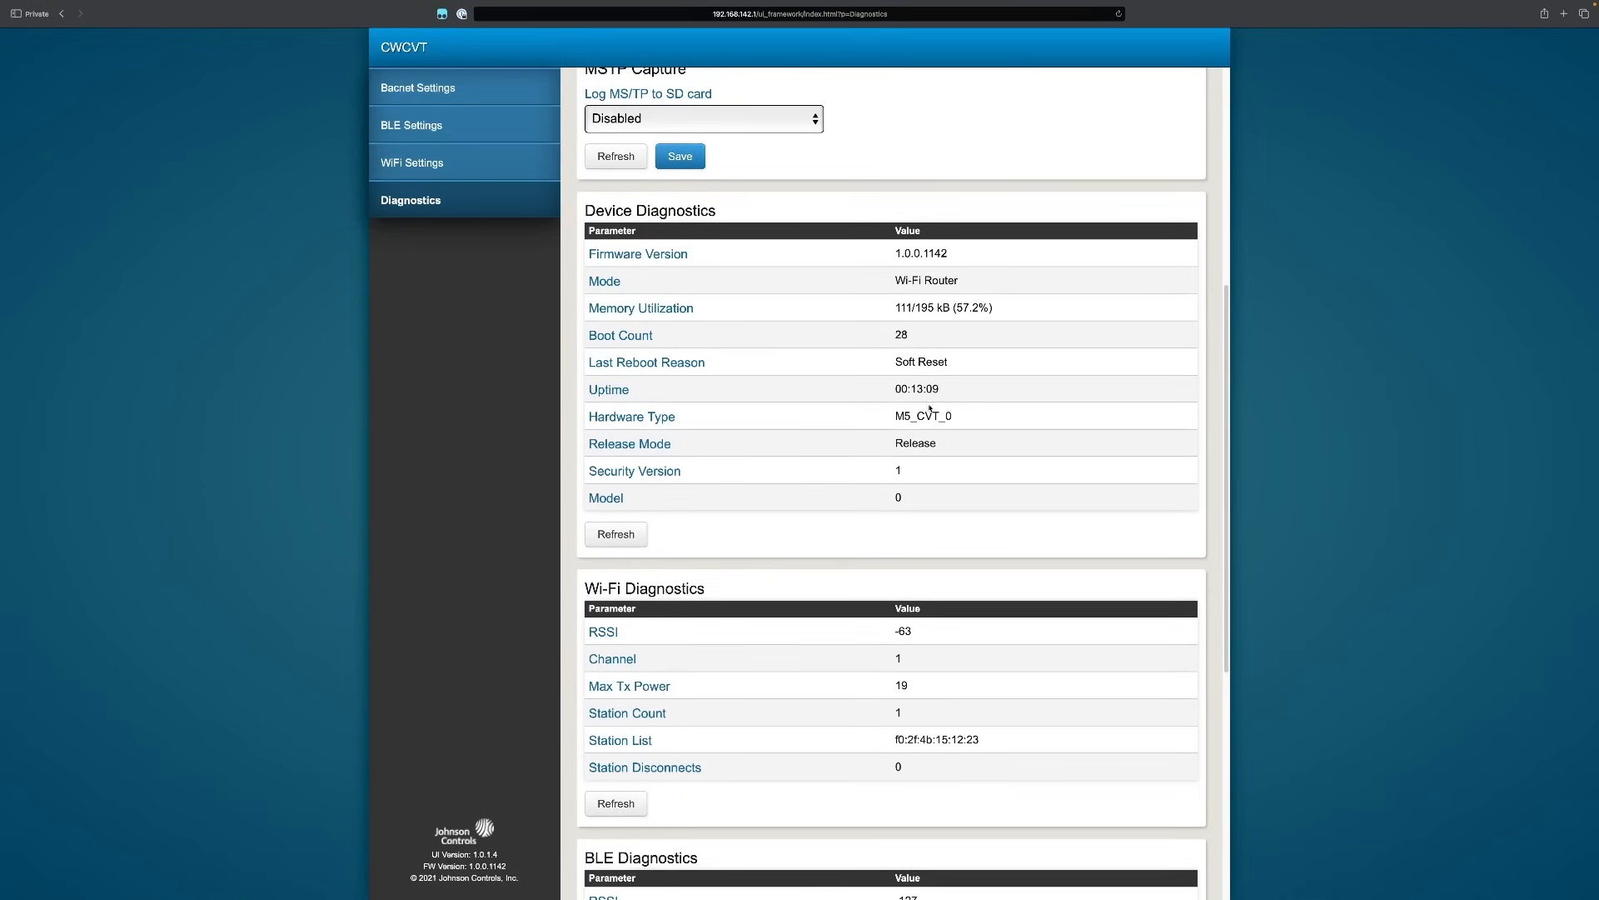
mouse_move(943, 511)
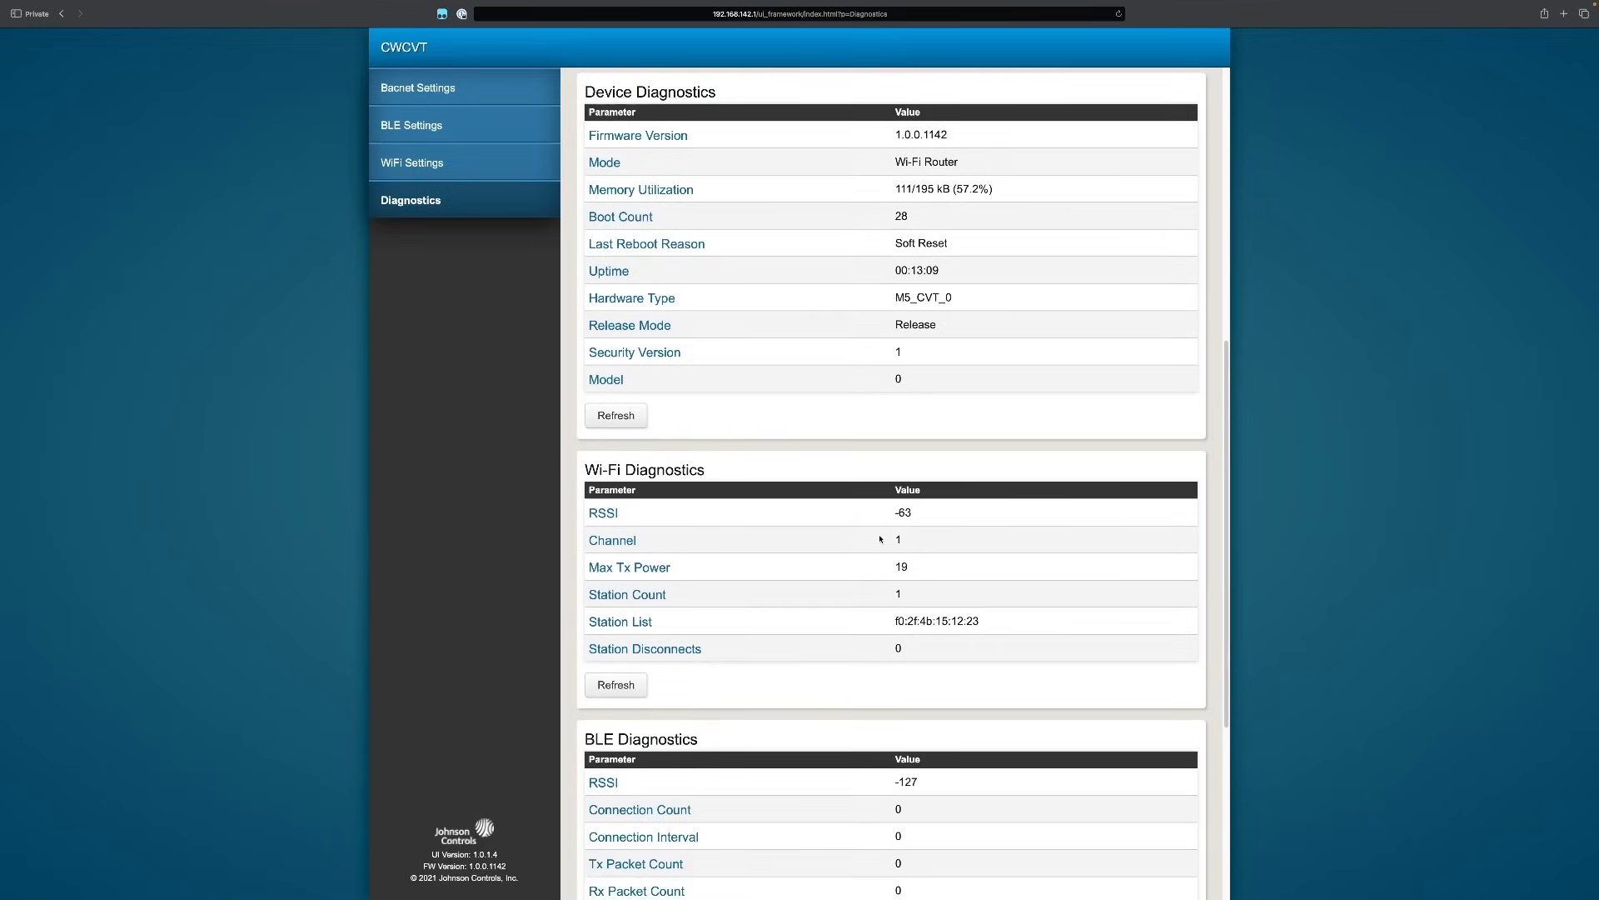
scroll("down", 3)
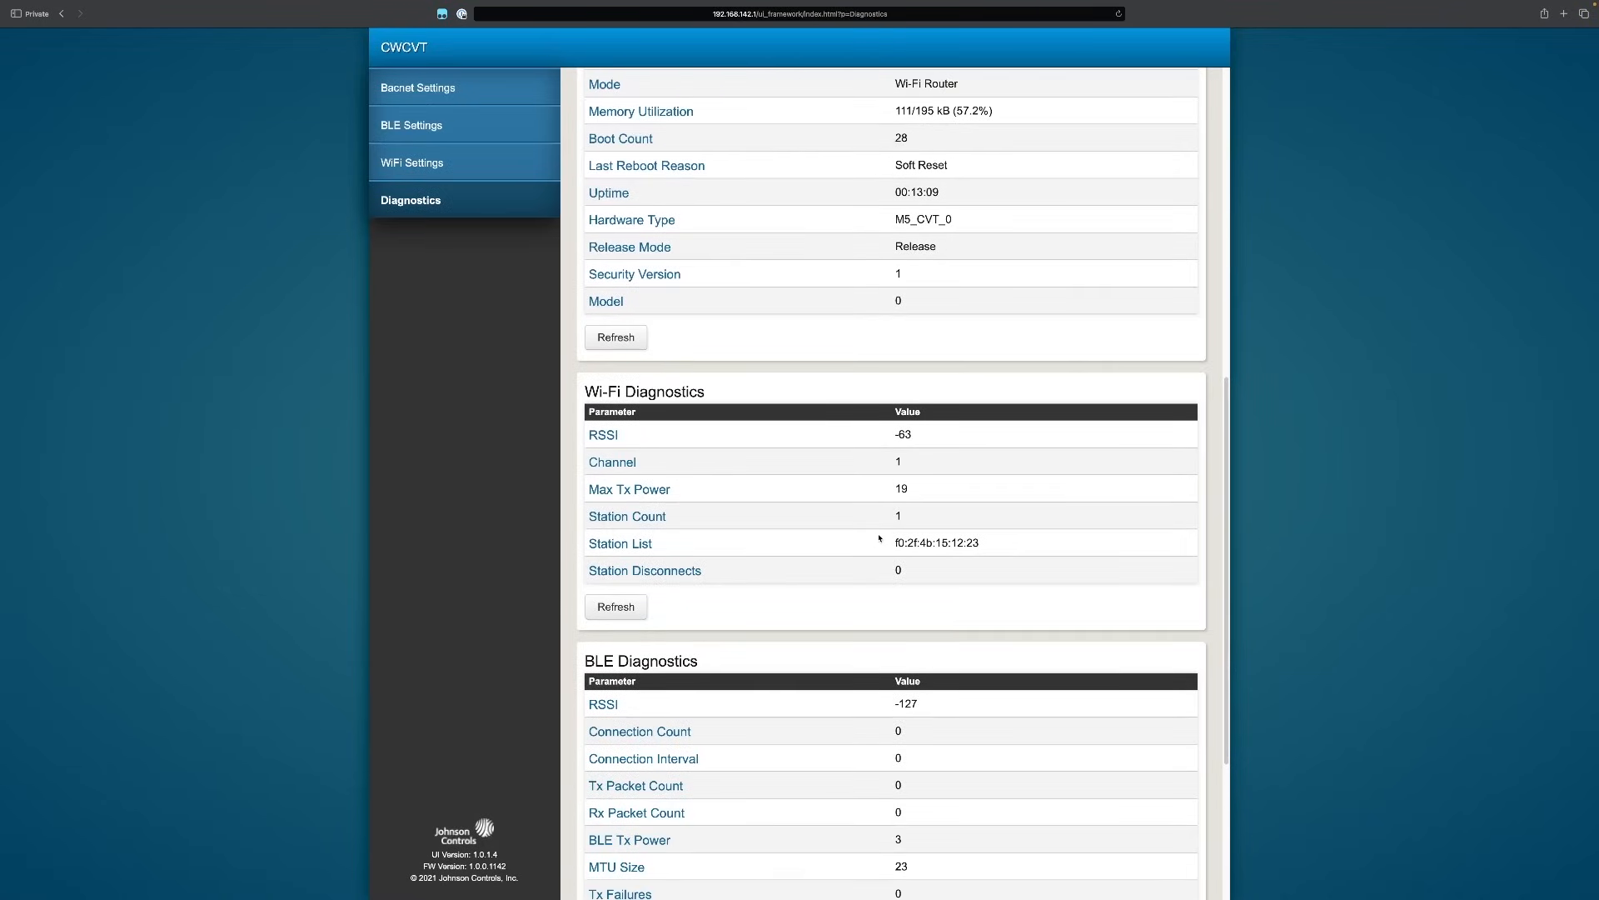
scroll("down", 3)
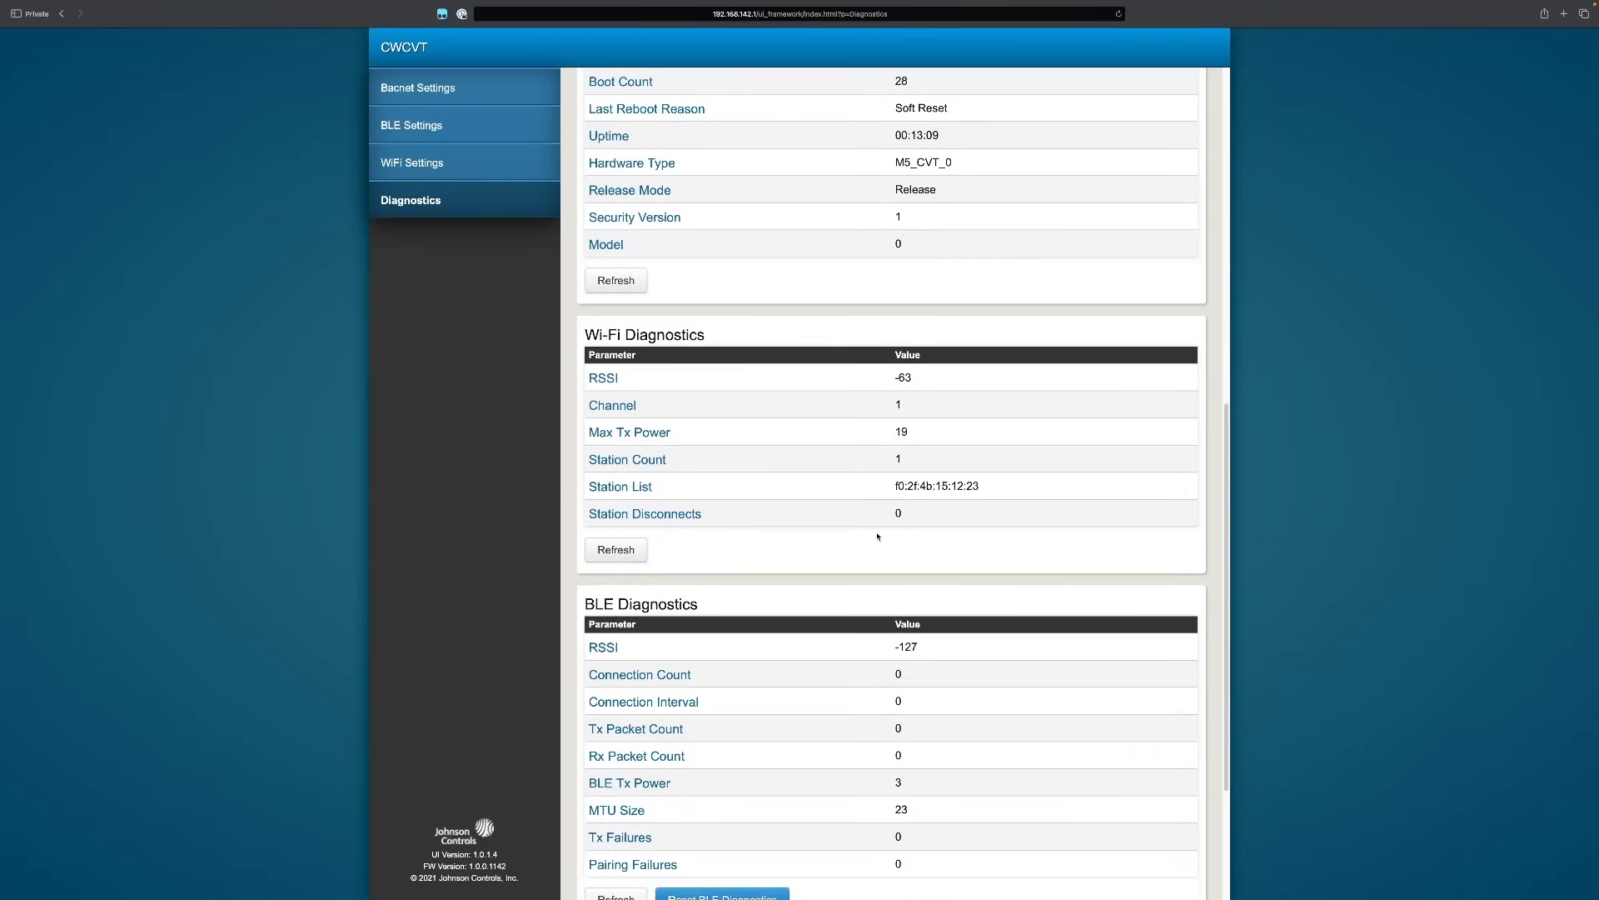
scroll("down", 3)
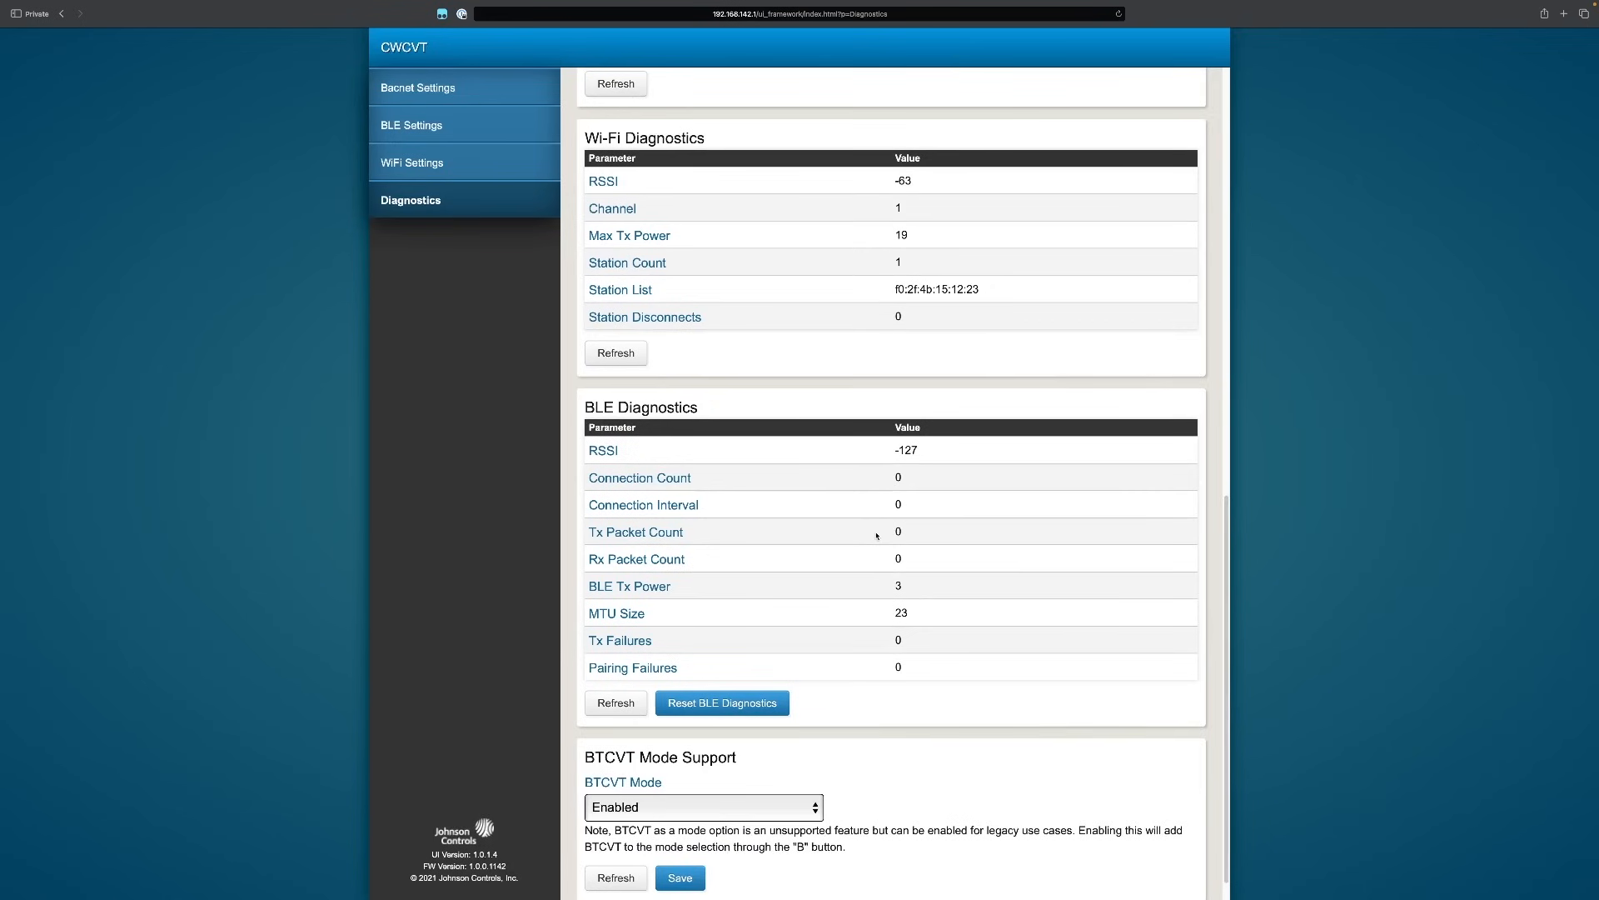
scroll("down", 3)
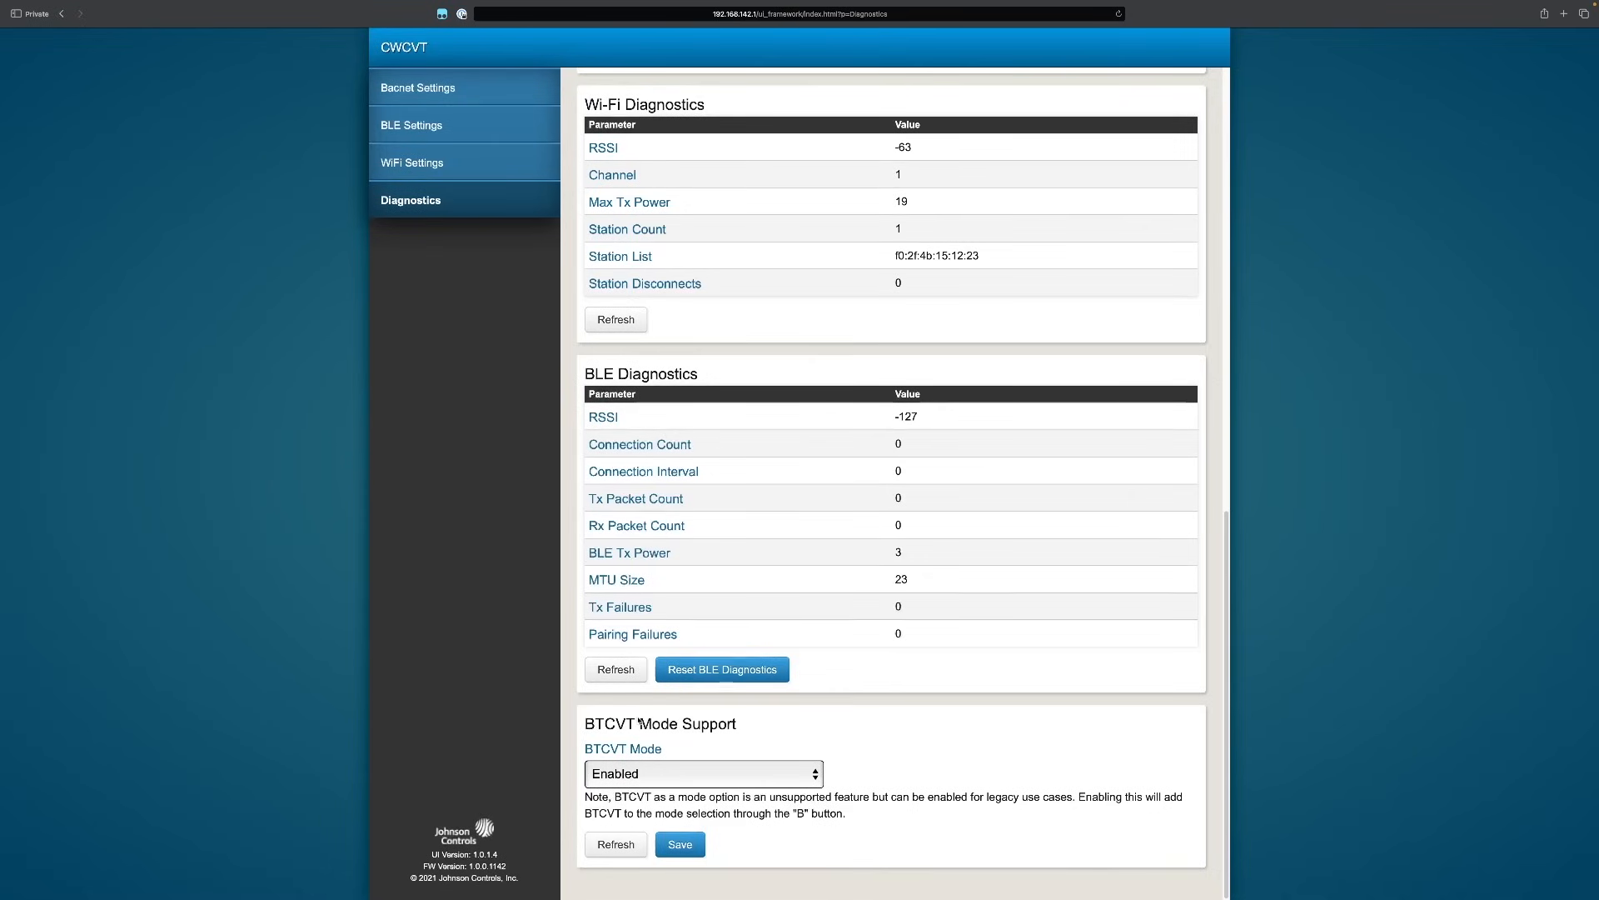
left_click(701, 773)
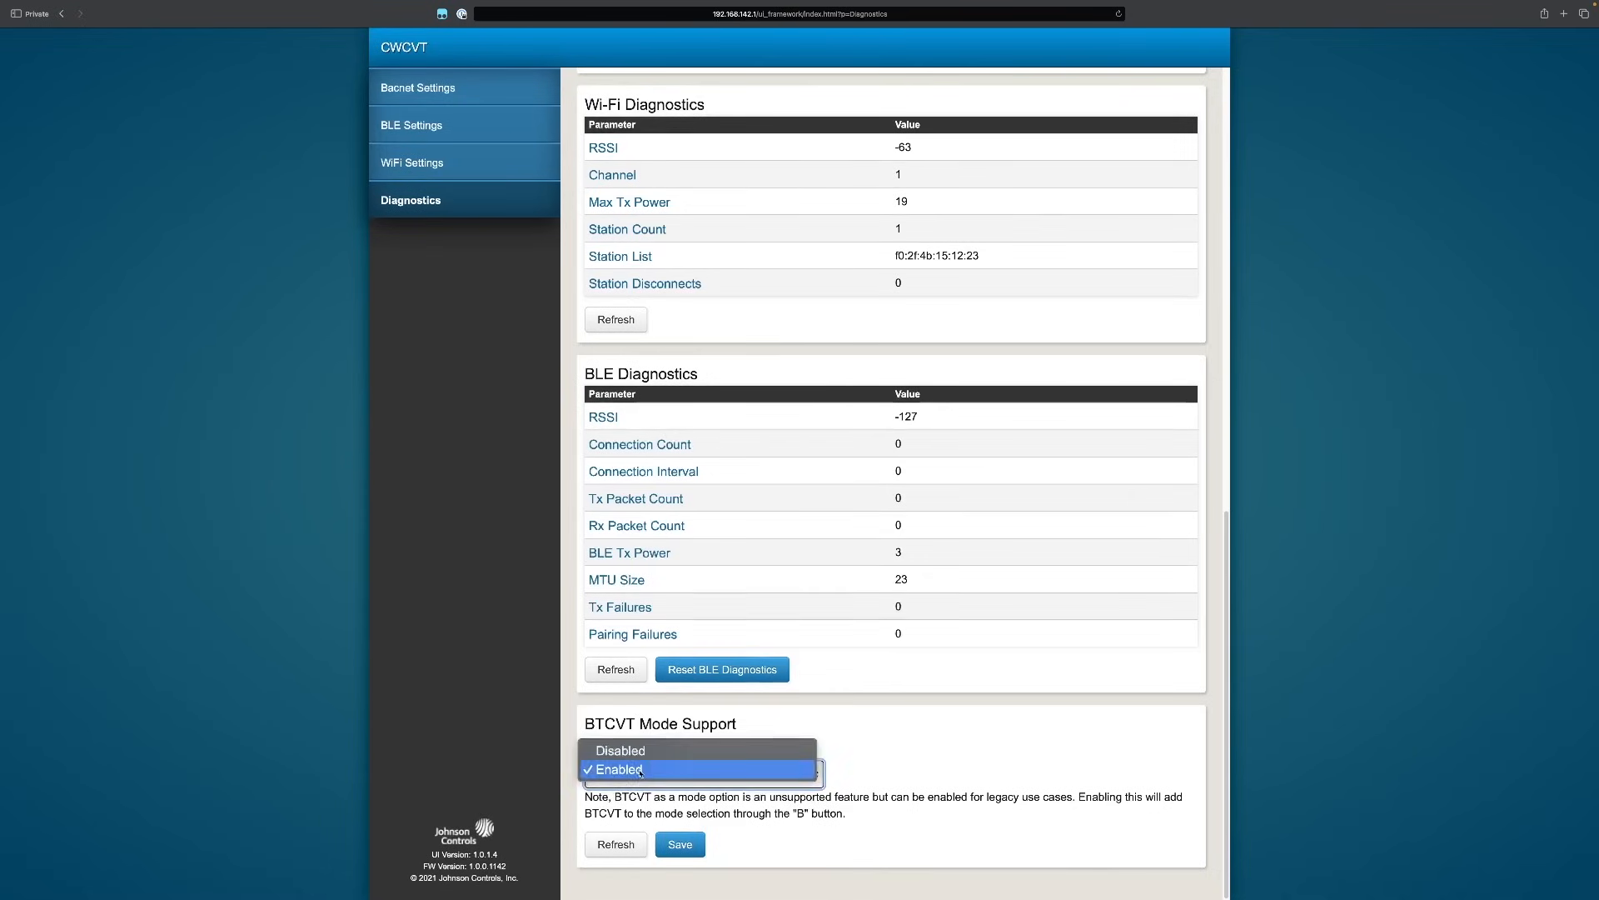
left_click(618, 768)
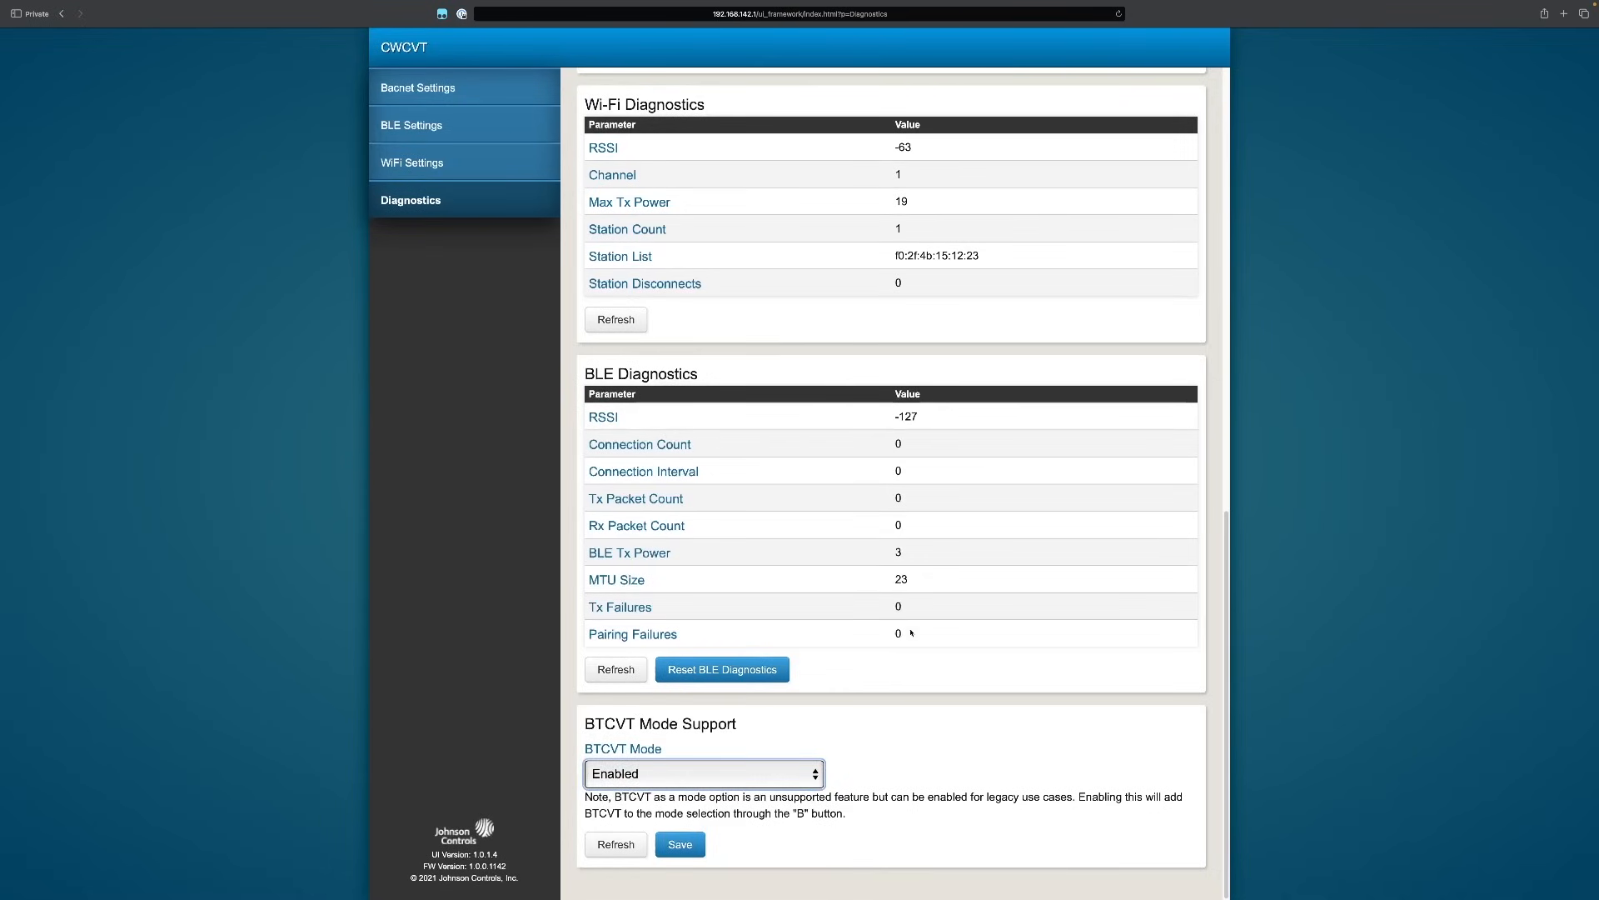